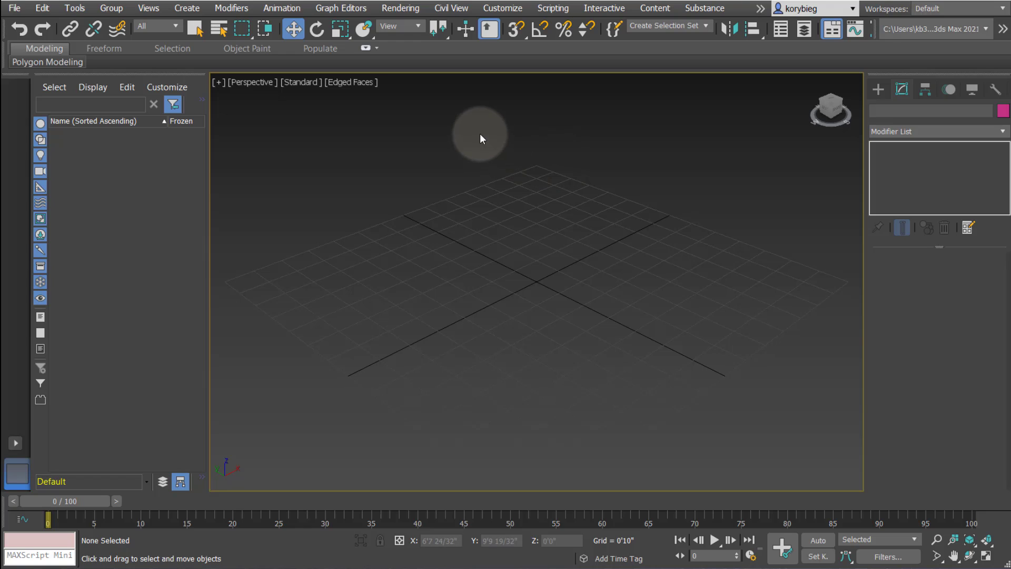
- Draw a Plane primitive in the Perspective viewport with 10 length and 10 width segments
{"action": "left_click", "coordinate": [878, 87]}
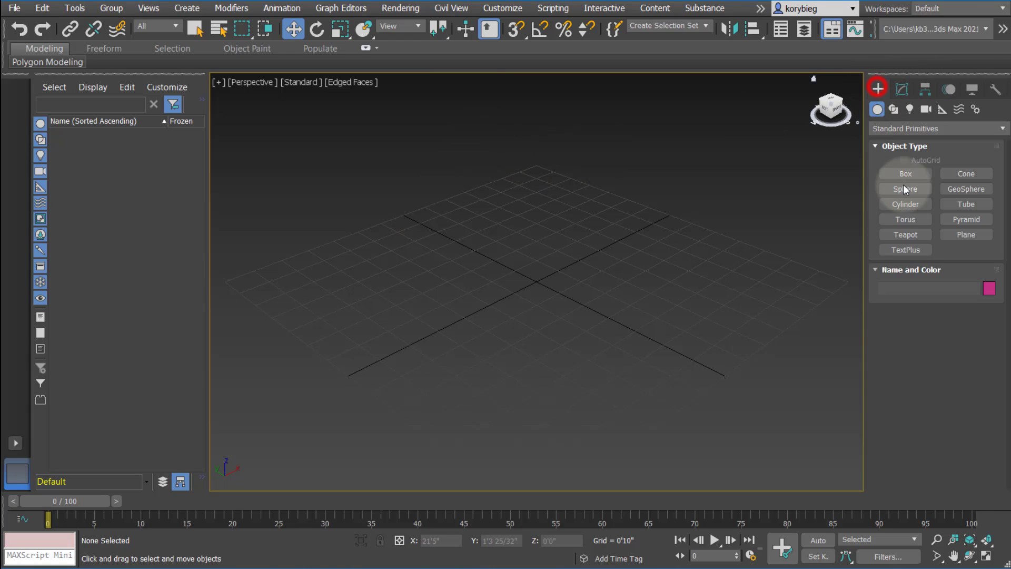
{"action": "left_click", "coordinate": [965, 234]}
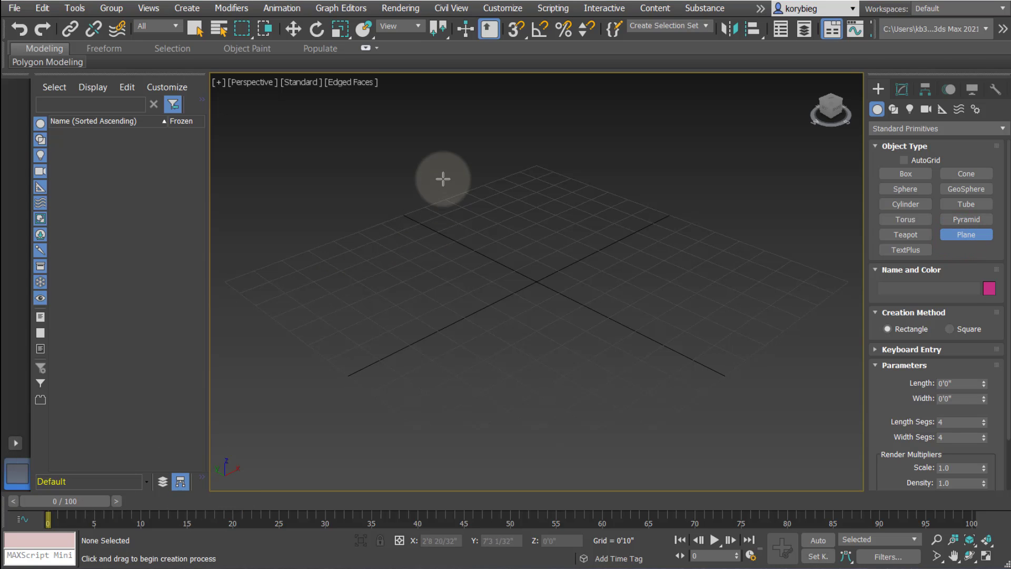
{"action": "left_click_drag", "start_coordinate": [444, 179], "coordinate": [510, 286]}
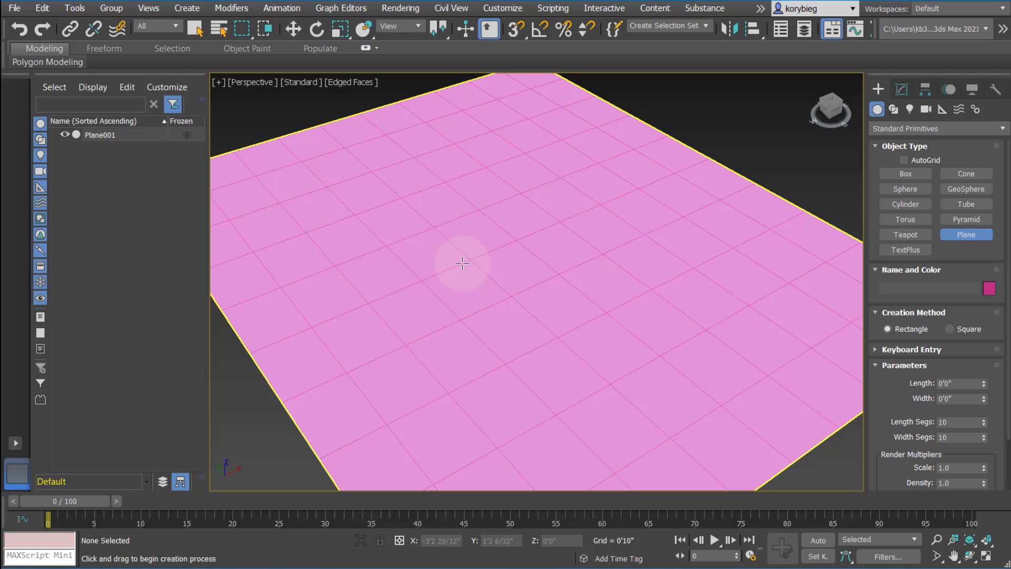
{"action": "mouse_move", "coordinate": [470, 221]}
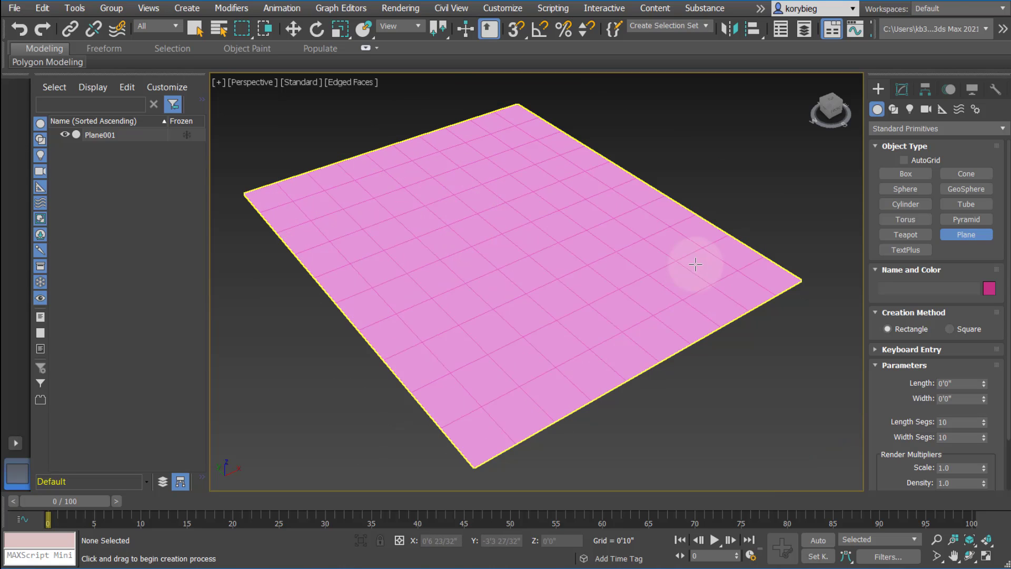
- Select the plane, view its Convert To quad-menu options, then drop down the Modifier List
{"action": "left_click", "coordinate": [902, 91]}
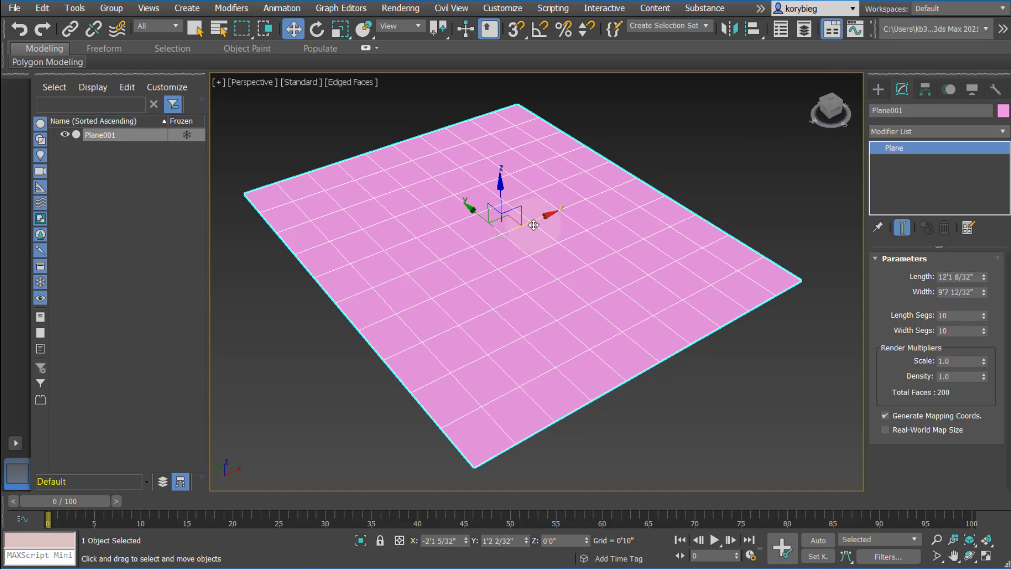
{"action": "right_click", "coordinate": [534, 226]}
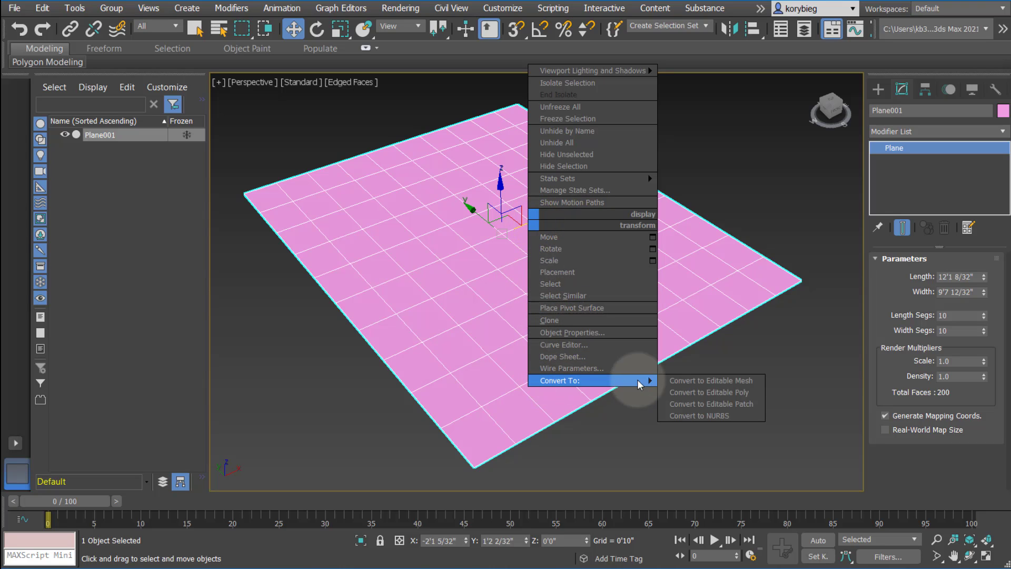
{"action": "mouse_move", "coordinate": [725, 390]}
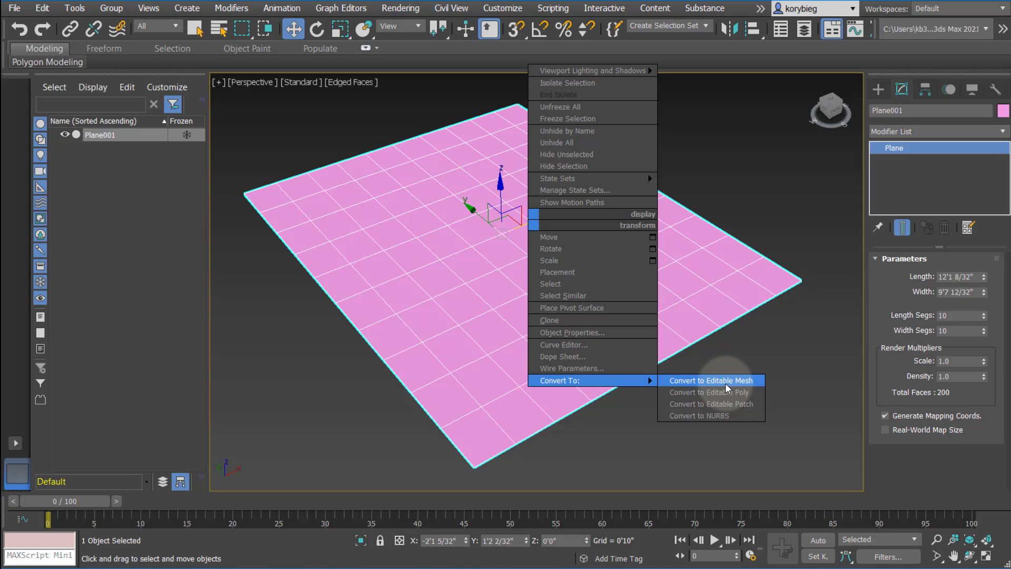
{"action": "mouse_move", "coordinate": [719, 382]}
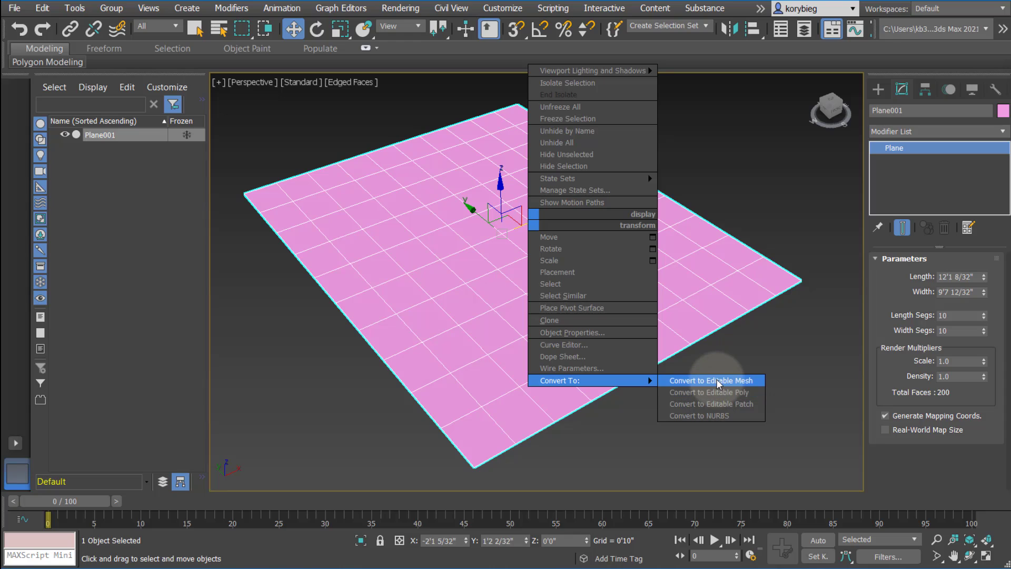
{"action": "mouse_move", "coordinate": [712, 422]}
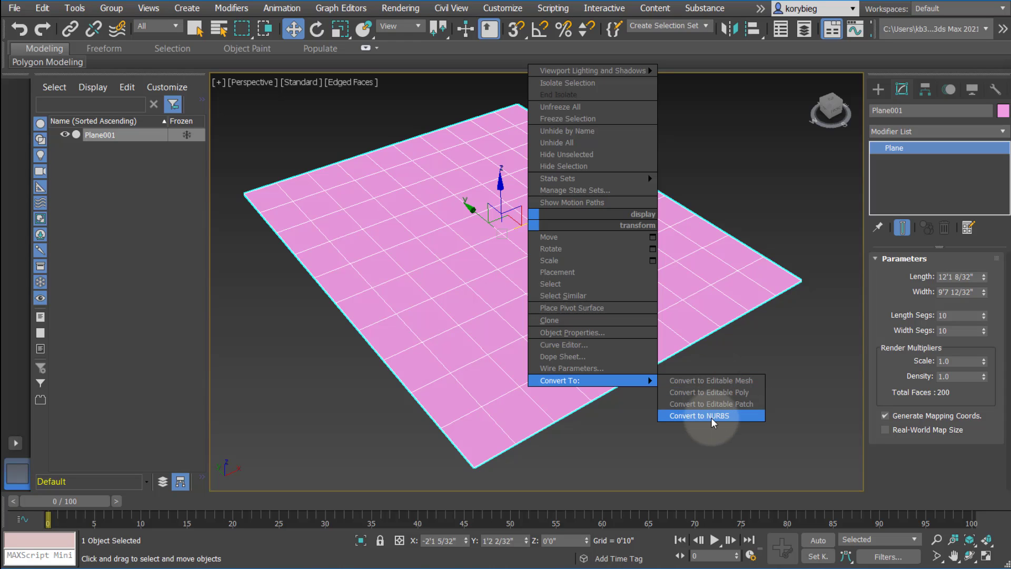
{"action": "mouse_move", "coordinate": [716, 404]}
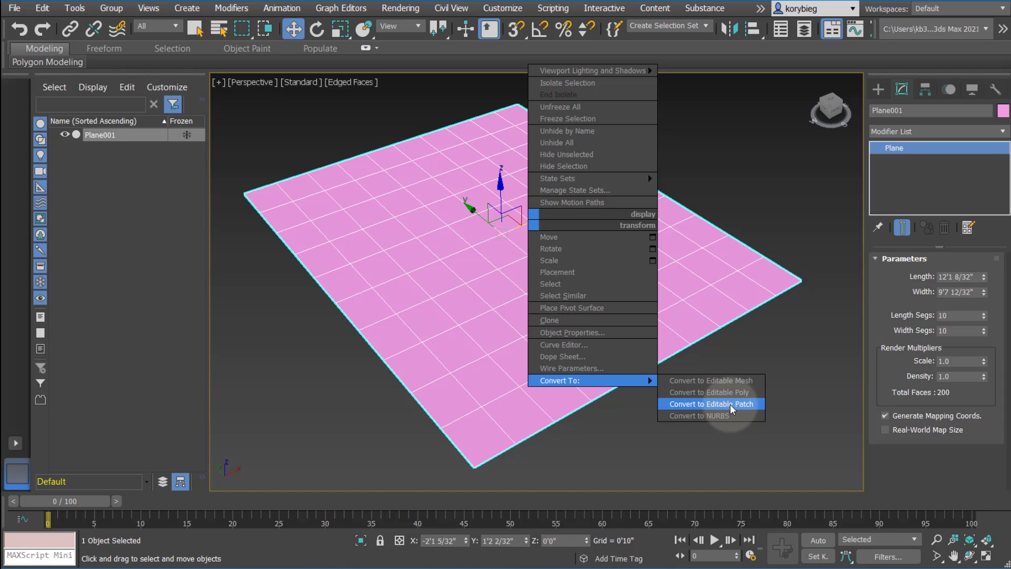
{"action": "mouse_move", "coordinate": [724, 419]}
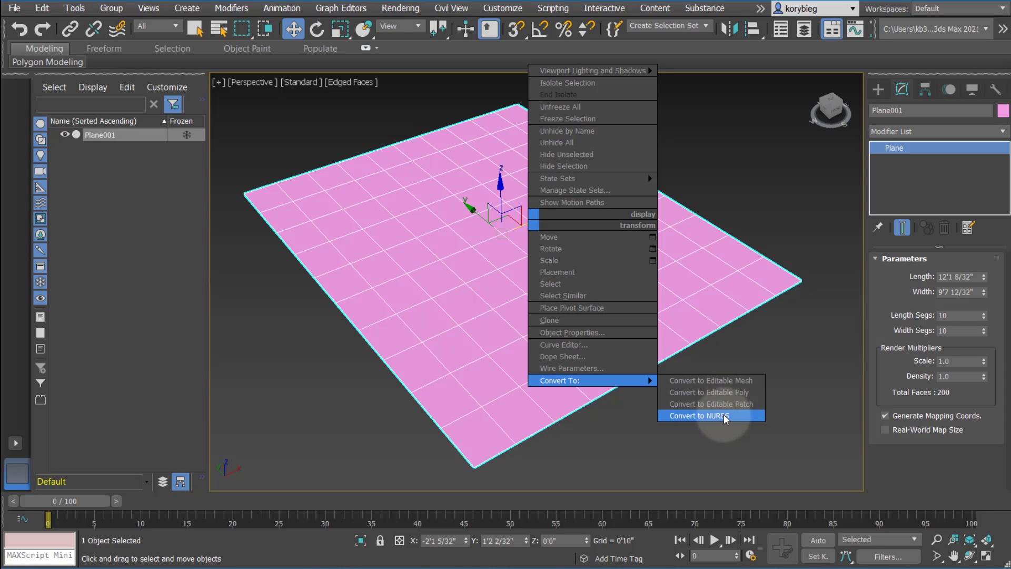
{"action": "mouse_move", "coordinate": [718, 403]}
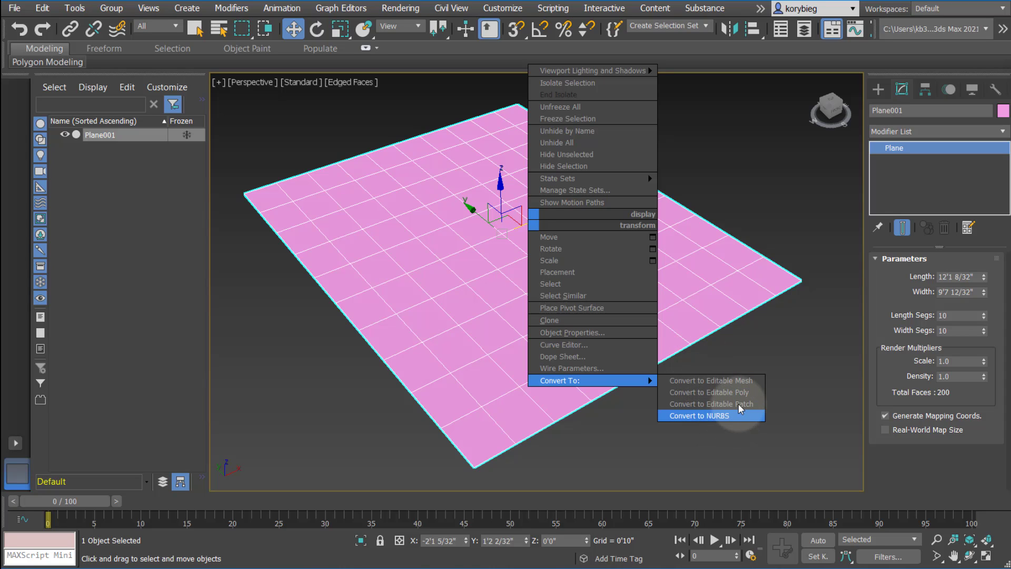
{"action": "mouse_move", "coordinate": [737, 405]}
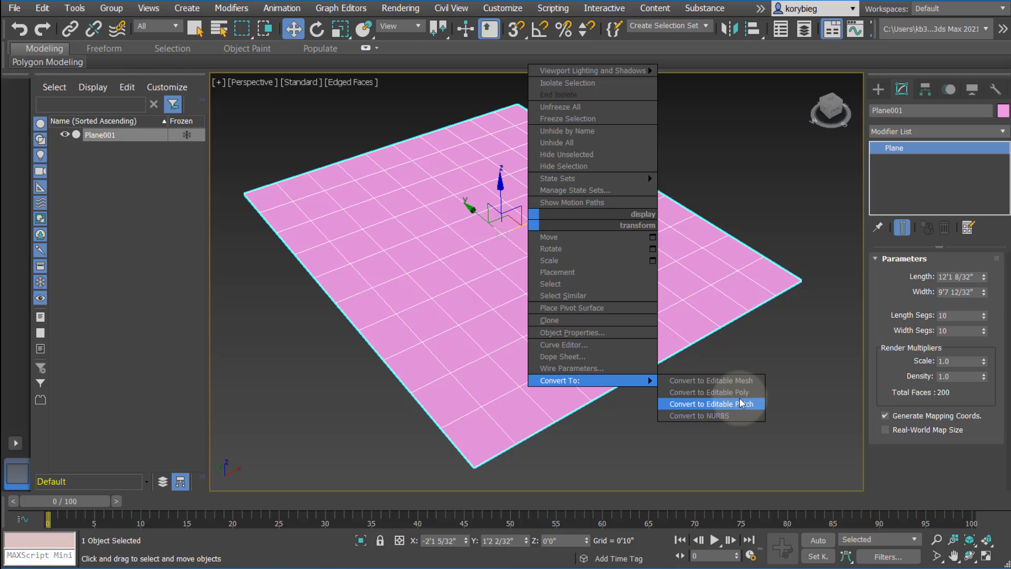
{"action": "mouse_move", "coordinate": [720, 391]}
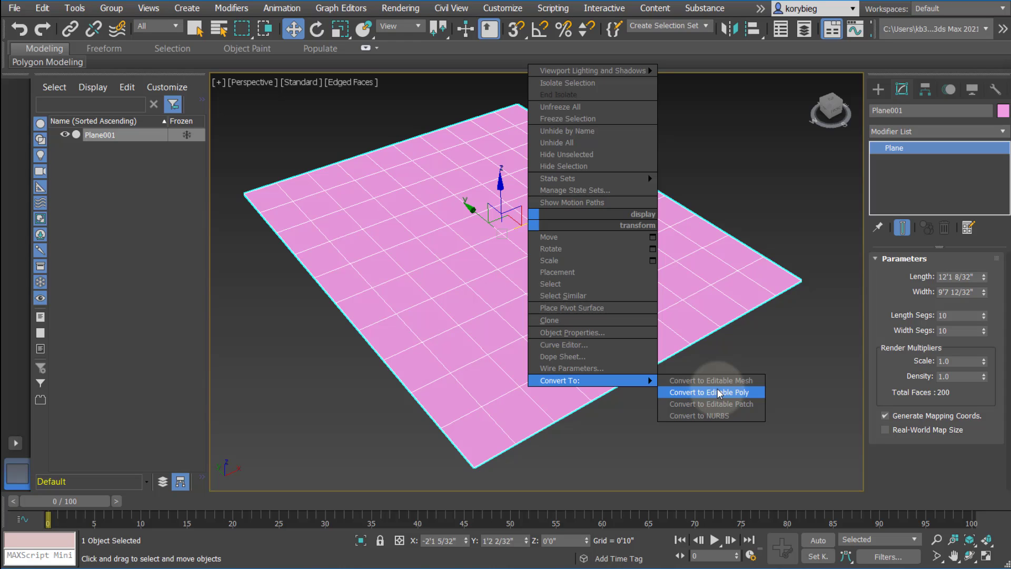
{"action": "mouse_move", "coordinate": [735, 381]}
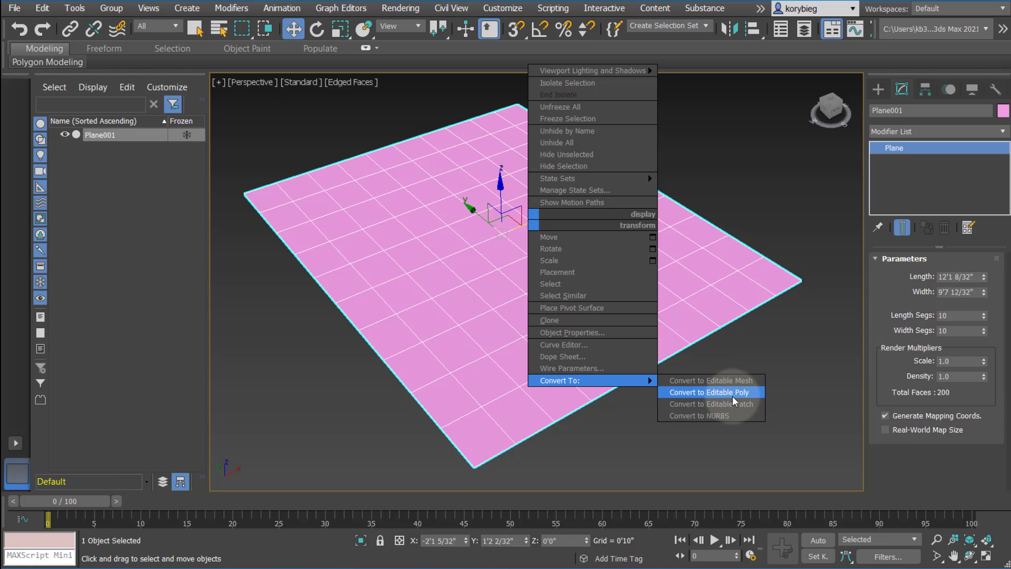
{"action": "mouse_move", "coordinate": [718, 398]}
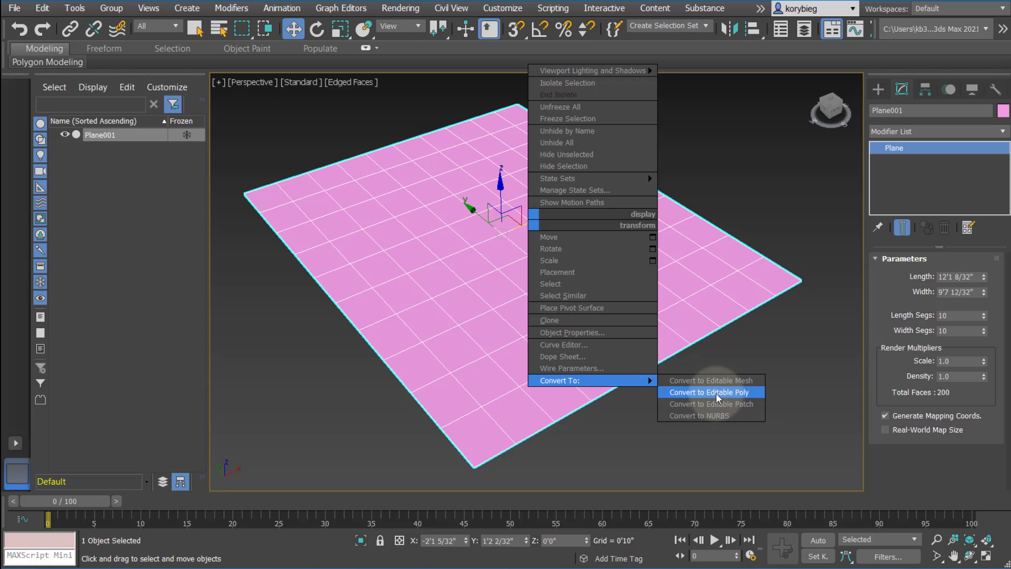
{"action": "left_click", "coordinate": [709, 392]}
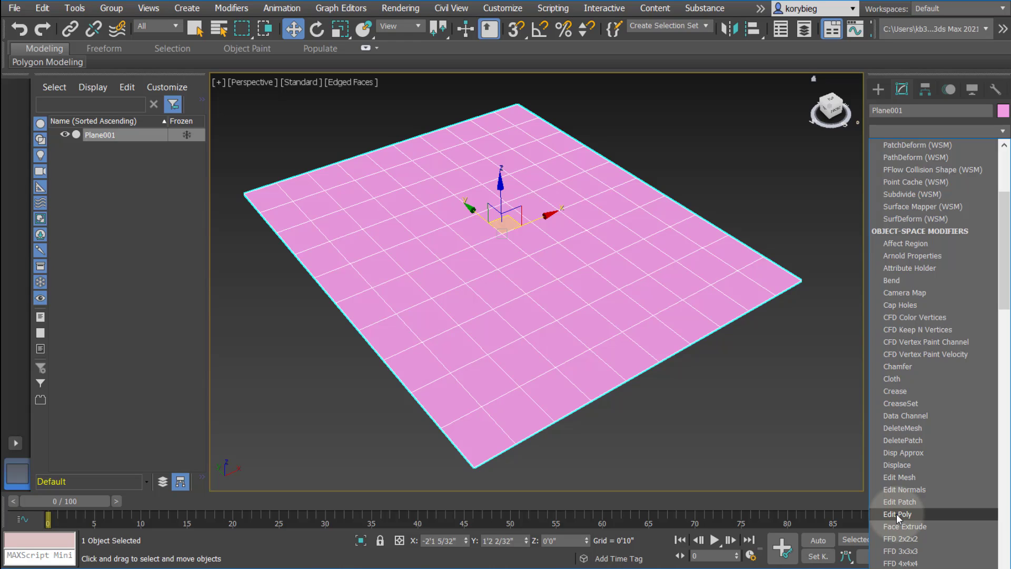
- Add an Edit Poly modifier and rename it 'Edit Poly Vertex Move' in the stack
{"action": "left_click", "coordinate": [894, 514]}
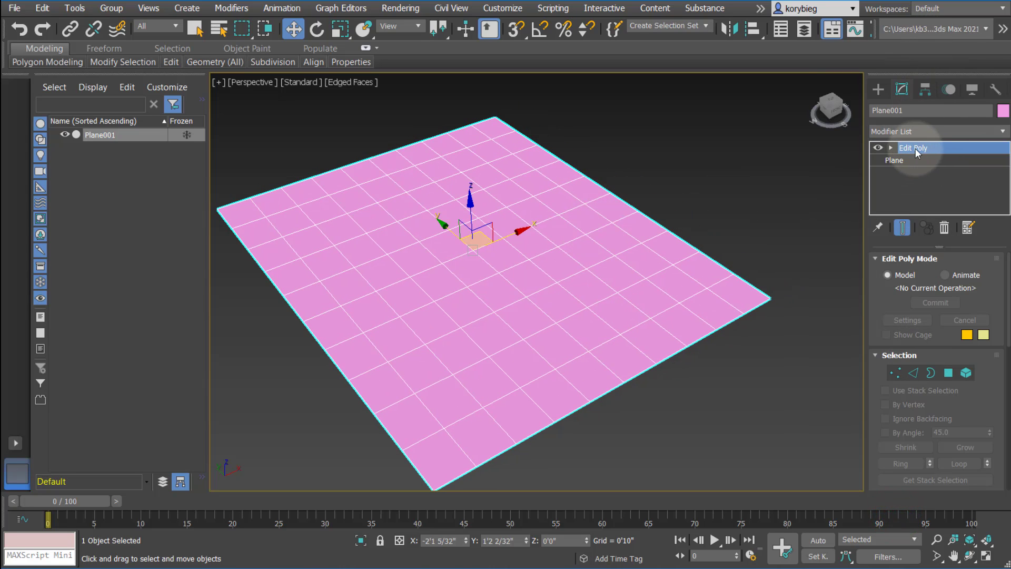
{"action": "right_click", "coordinate": [914, 147]}
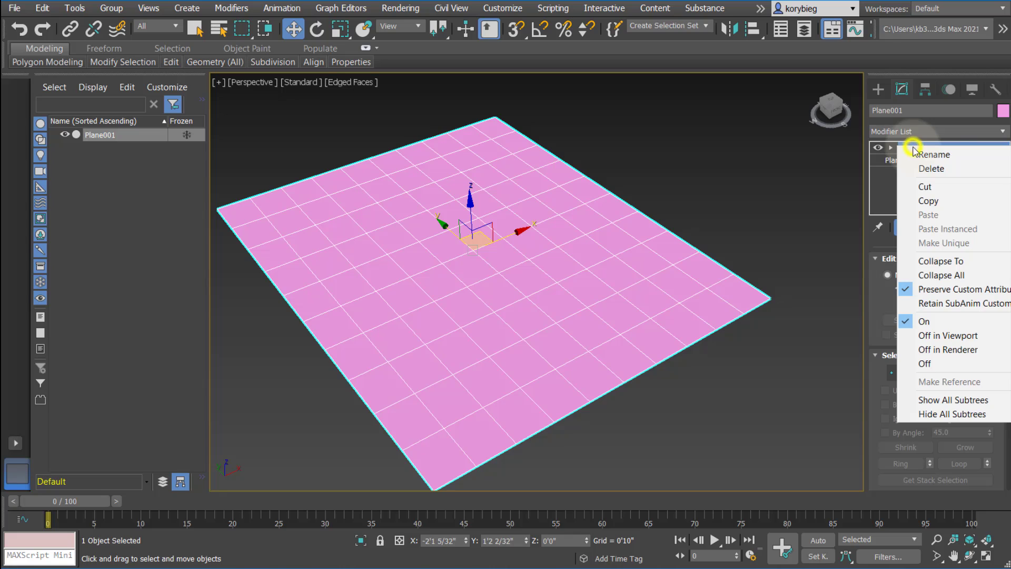
{"action": "left_click", "coordinate": [935, 154]}
{"action": "type", "text": "Edit Poly Vertex Move"}
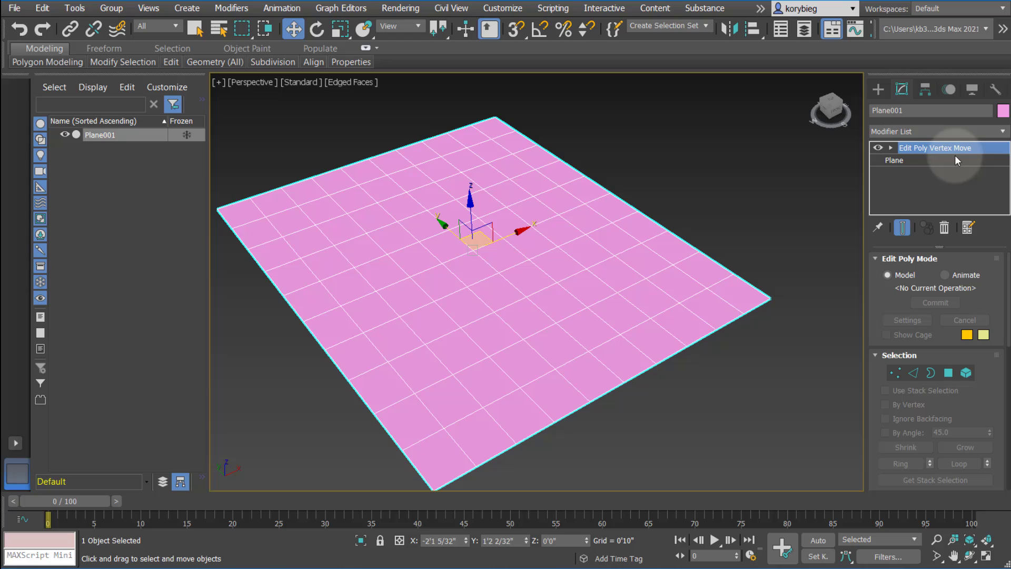
{"action": "mouse_move", "coordinate": [929, 152]}
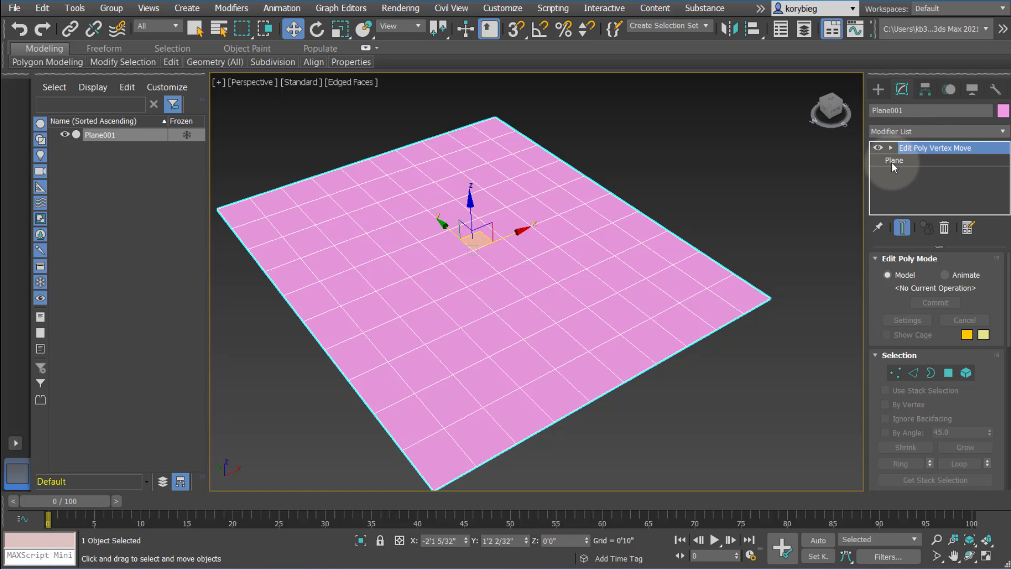
{"action": "mouse_move", "coordinate": [919, 169]}
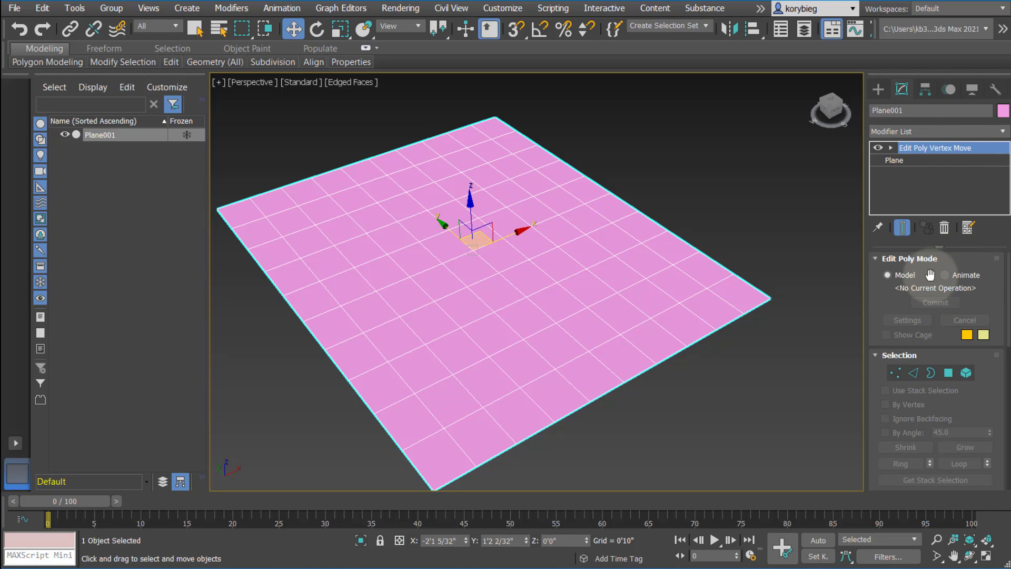
{"action": "mouse_move", "coordinate": [954, 279]}
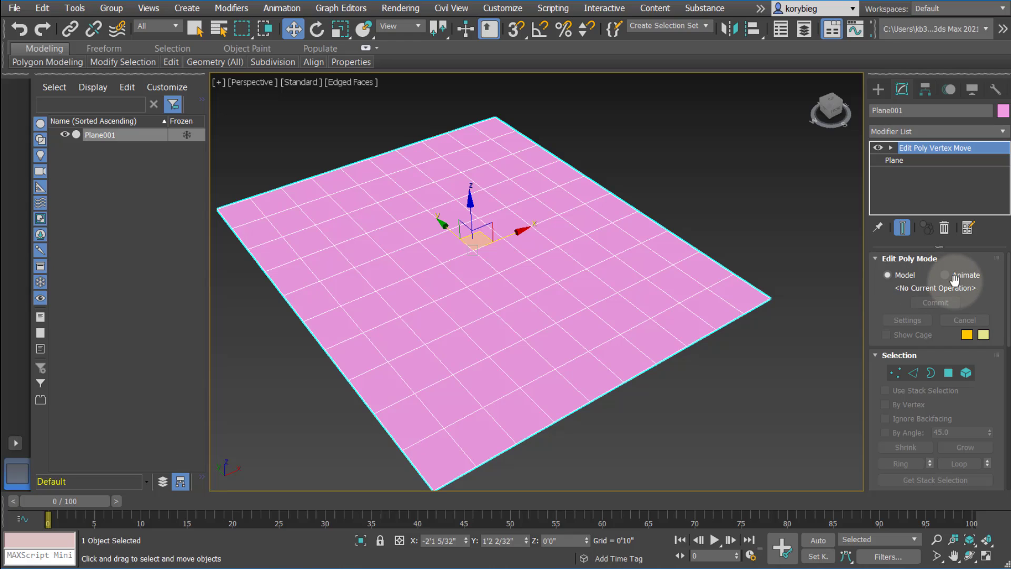
{"action": "mouse_move", "coordinate": [963, 278]}
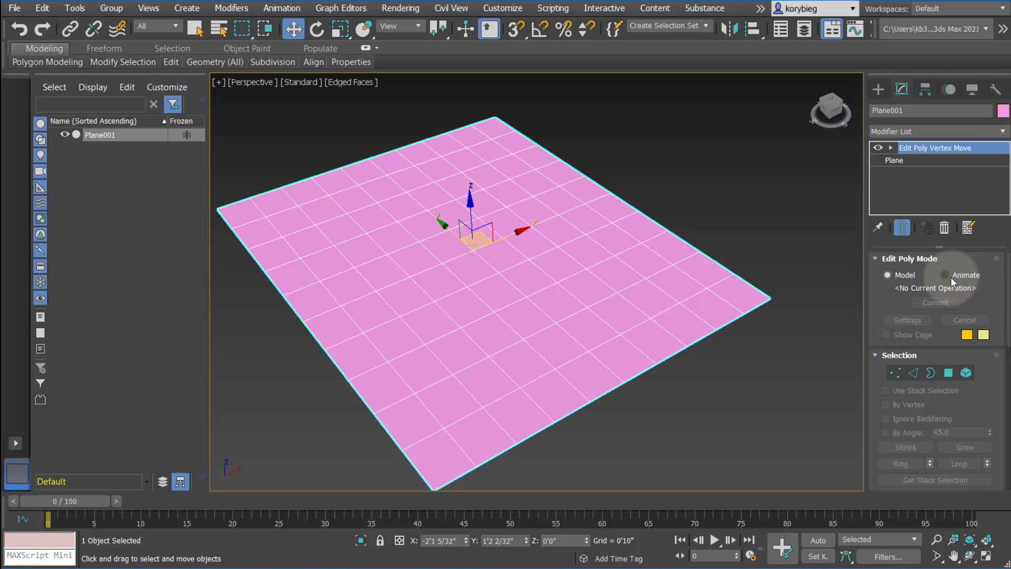
{"action": "mouse_move", "coordinate": [963, 280]}
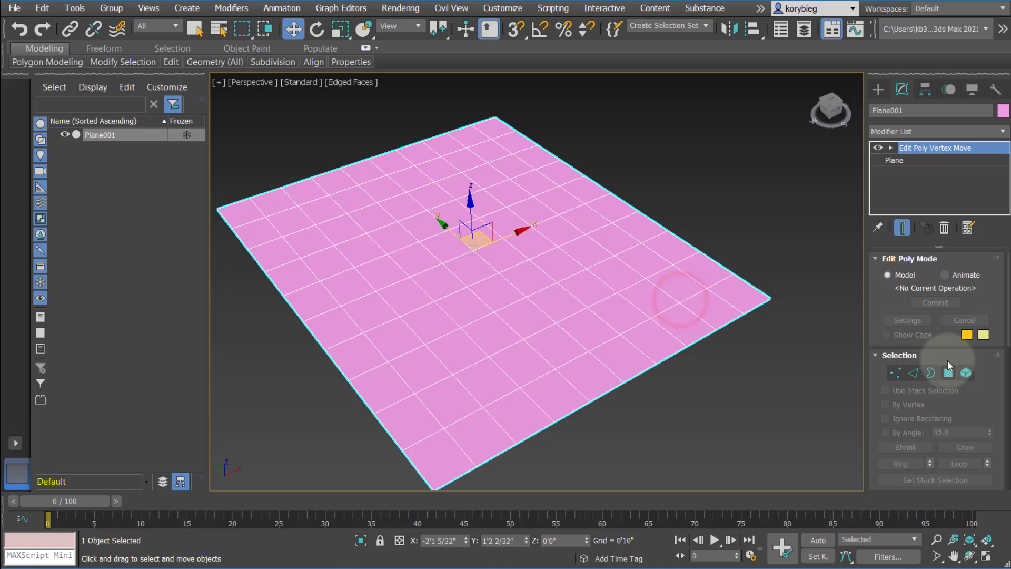
- Expand Edit Poly Vertex Move and step through Vertex, Edge, Border, Polygon and Element levels
{"action": "left_click", "coordinate": [898, 147]}
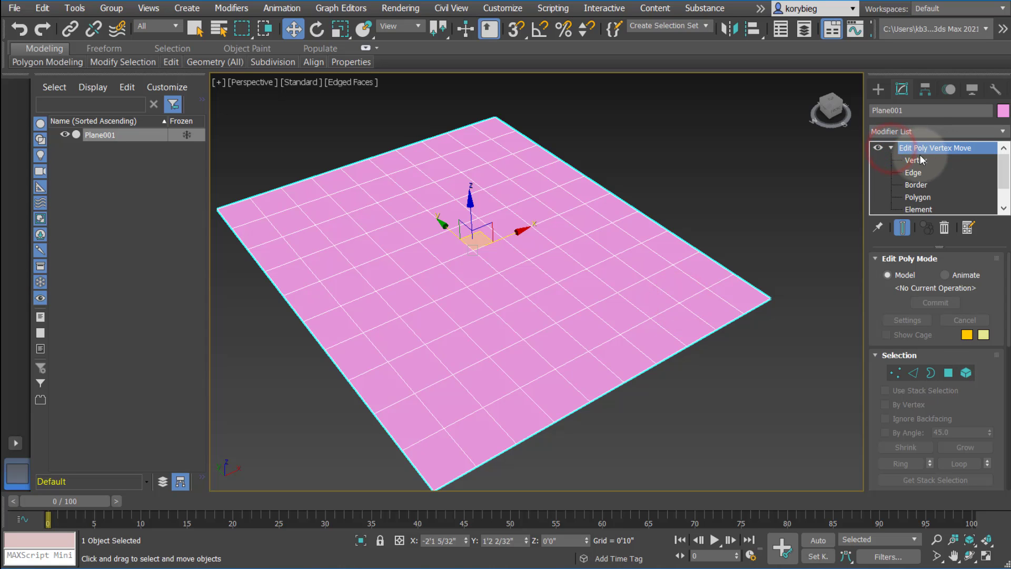
{"action": "left_click", "coordinate": [916, 160]}
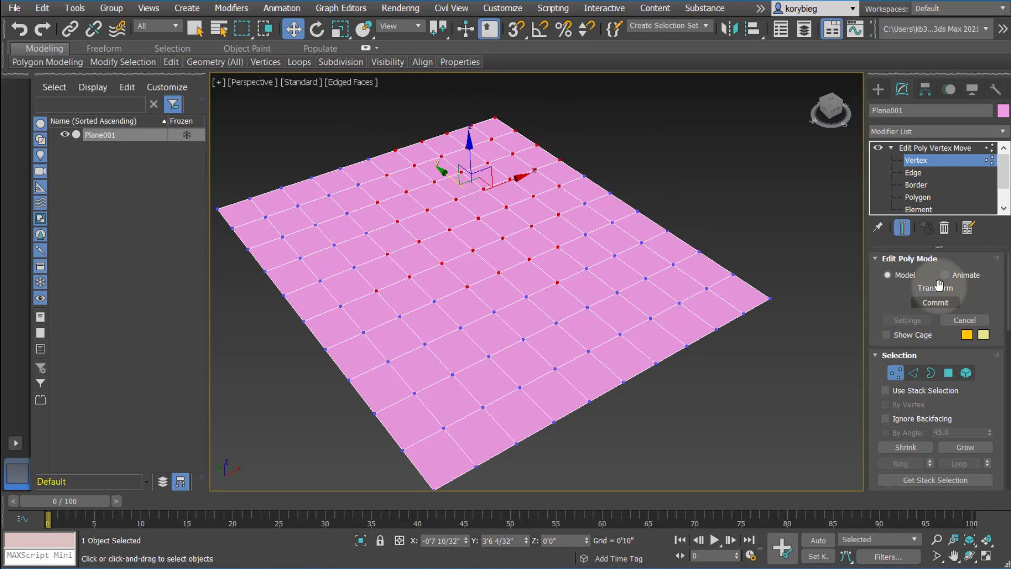
{"action": "left_click", "coordinate": [915, 173]}
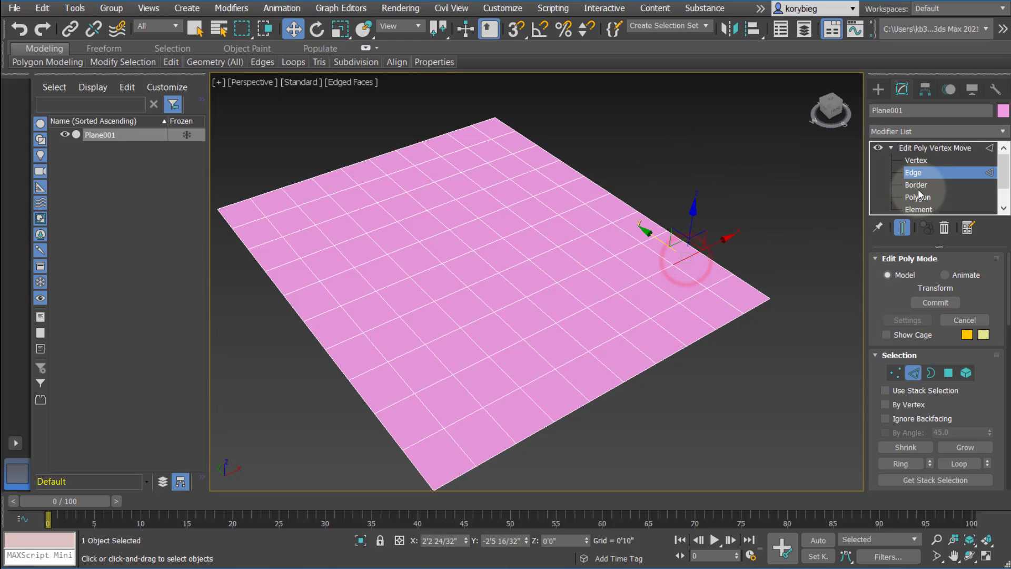
{"action": "left_click", "coordinate": [916, 184]}
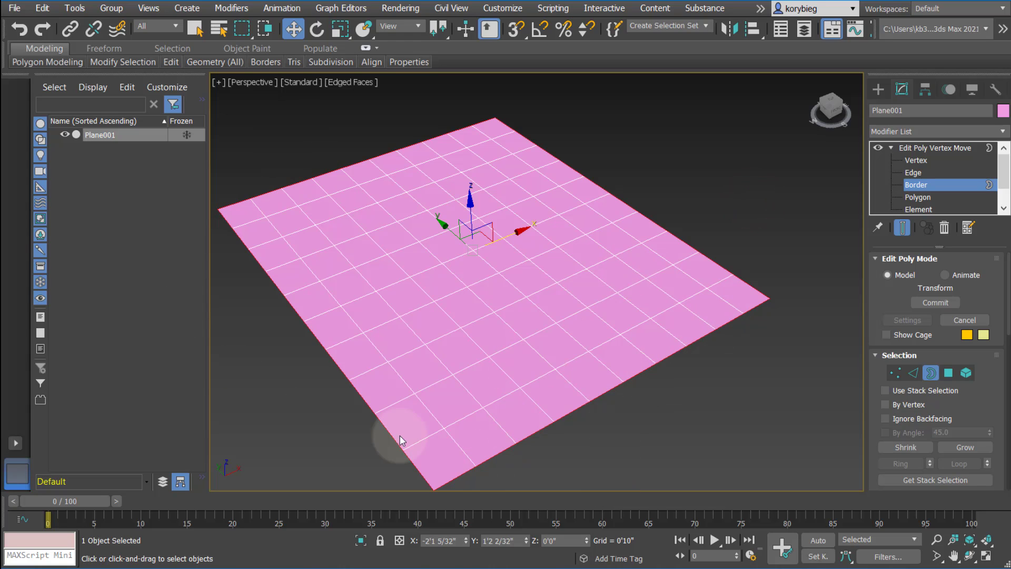
{"action": "mouse_move", "coordinate": [415, 295]}
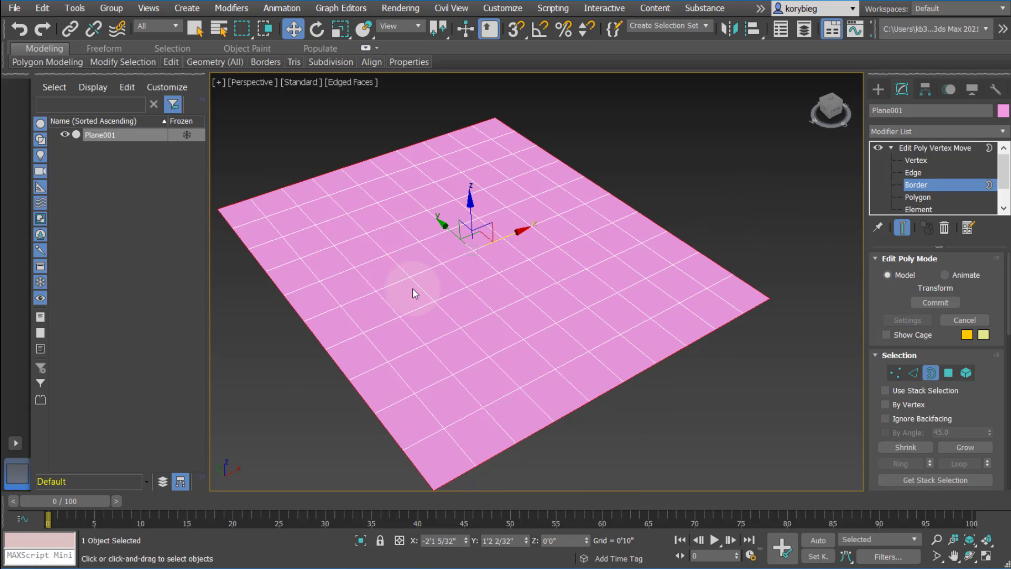
{"action": "left_click", "coordinate": [919, 197]}
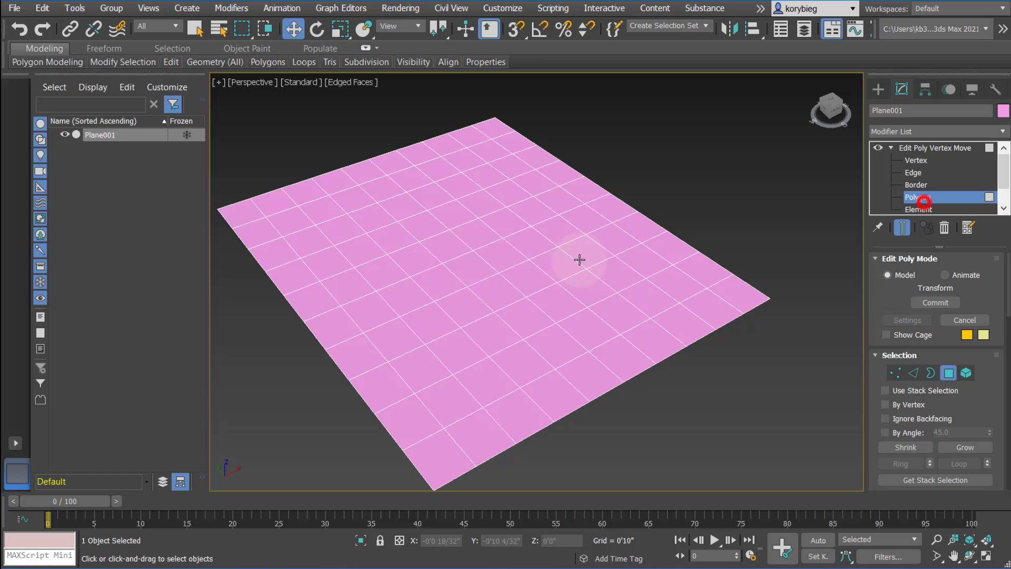
{"action": "left_click", "coordinate": [403, 303]}
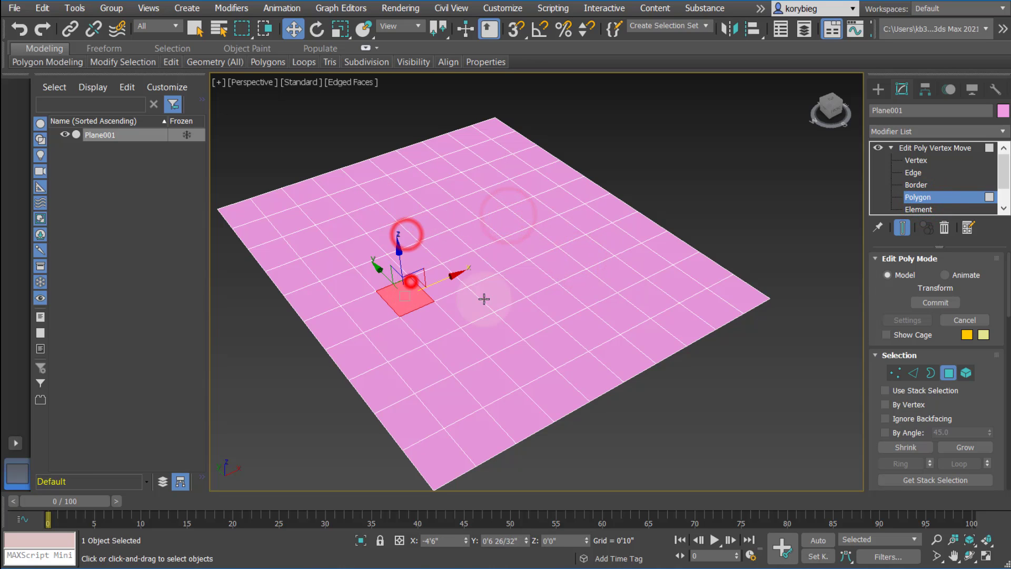
{"action": "left_click", "coordinate": [919, 209]}
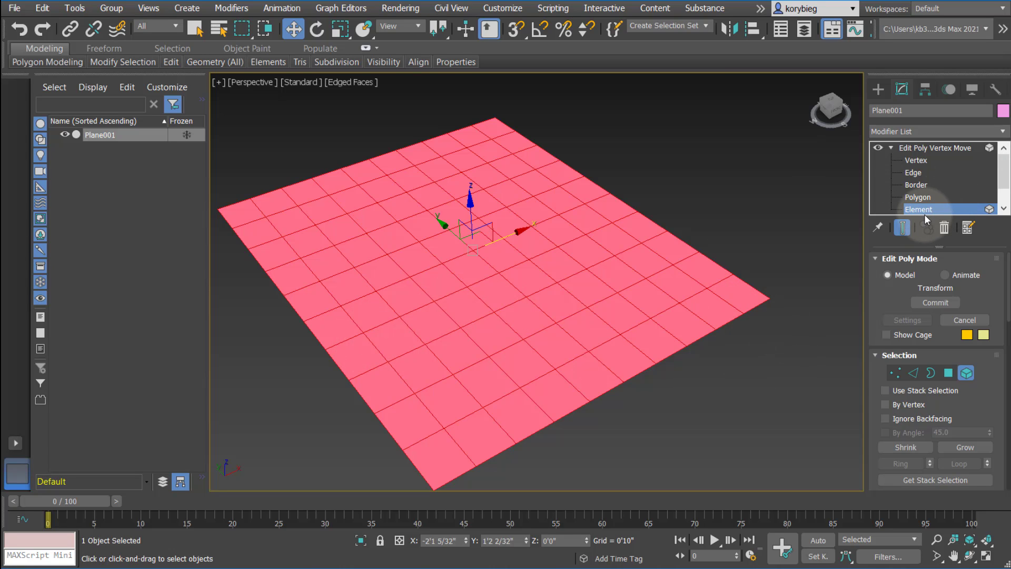
{"action": "mouse_move", "coordinate": [653, 249]}
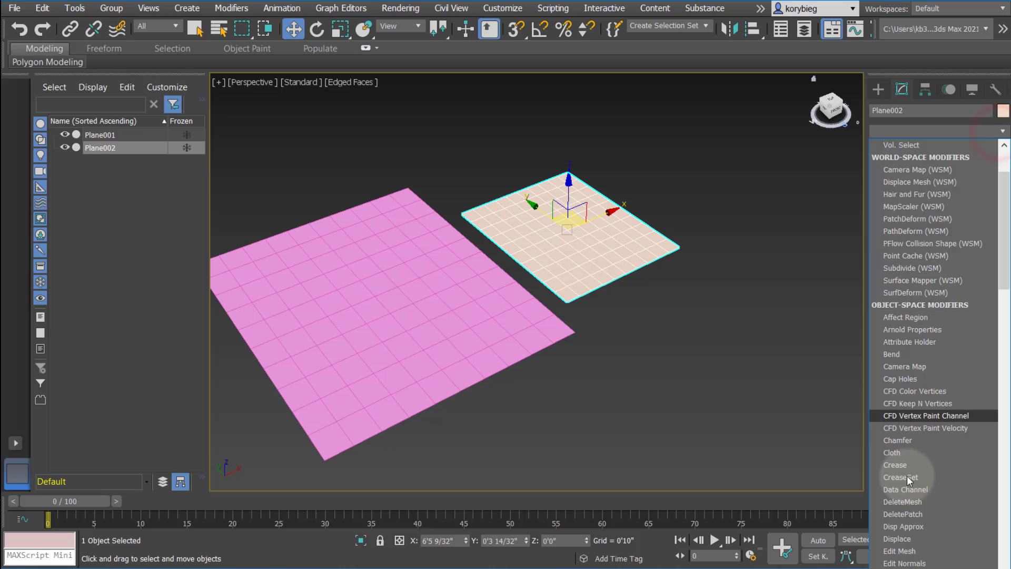
- Attach Plane002 into Plane001 and select it as a separate element
{"action": "scroll", "scroll_direction": "down", "scroll_amount": 3}
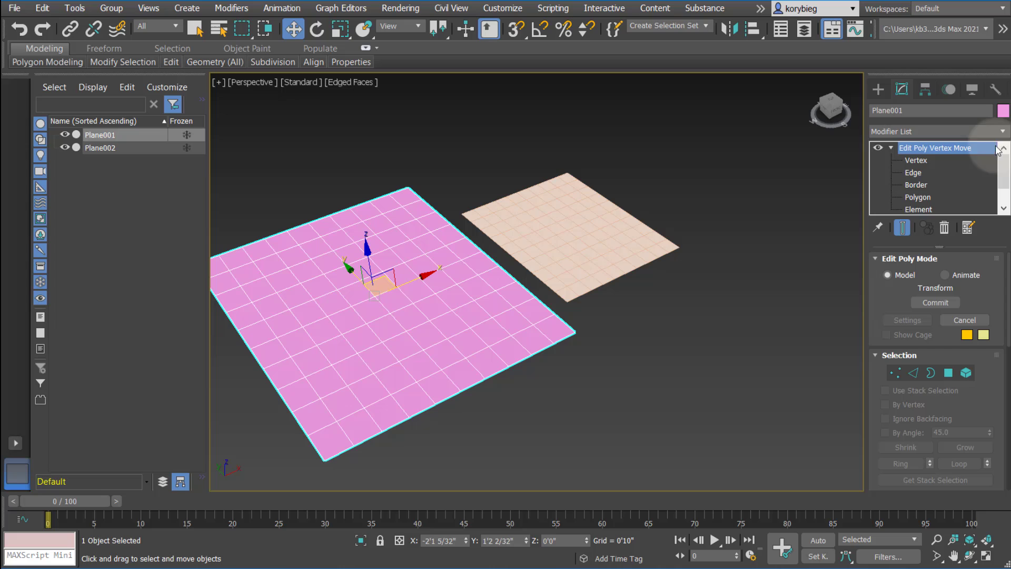
{"action": "scroll", "scroll_direction": "down", "scroll_amount": 3}
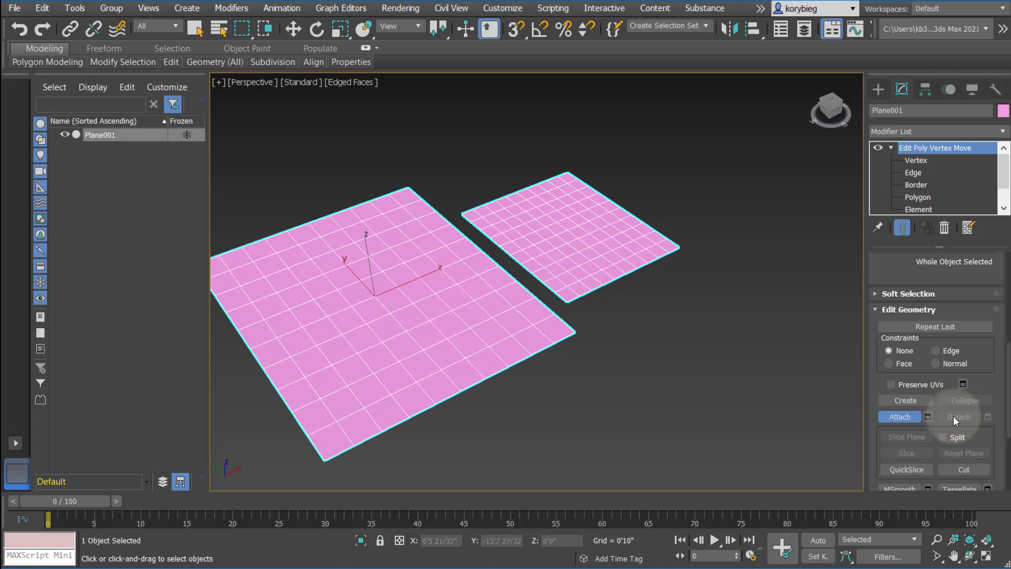
{"action": "left_click", "coordinate": [919, 209]}
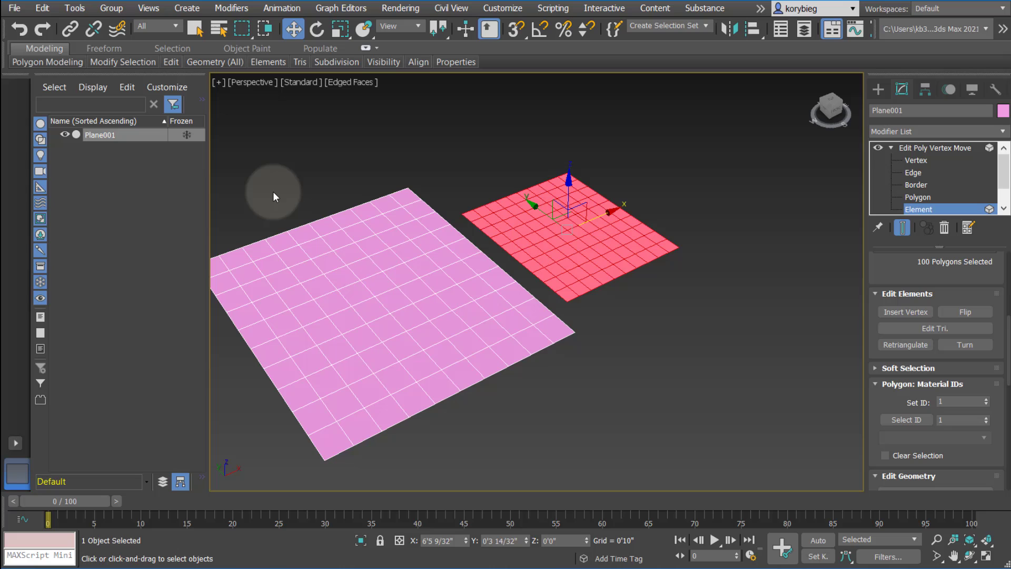
{"action": "mouse_move", "coordinate": [587, 236]}
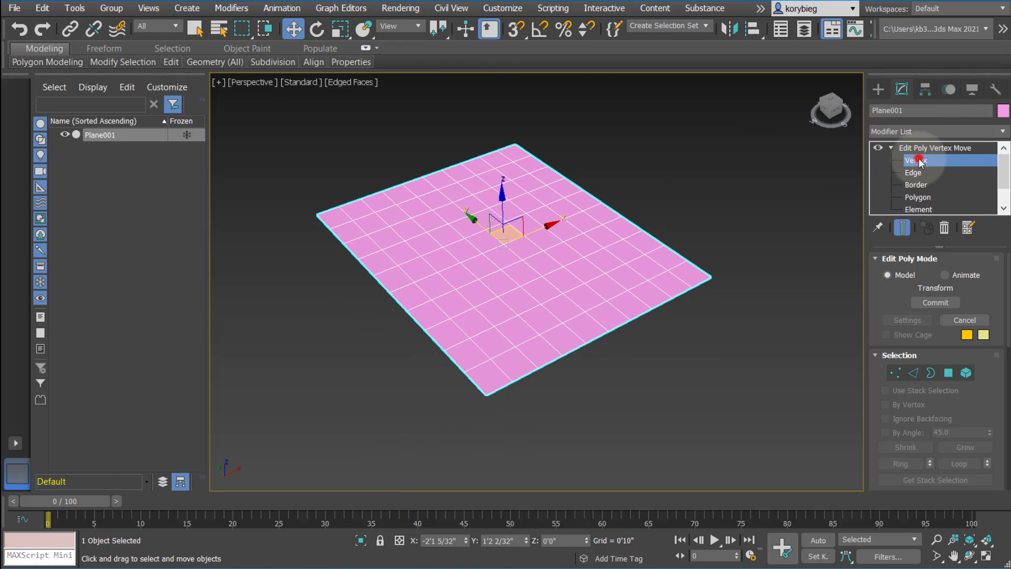
- Remove the attached element, widen the command panel, and move from vertex to edge level
{"action": "left_click", "coordinate": [917, 160]}
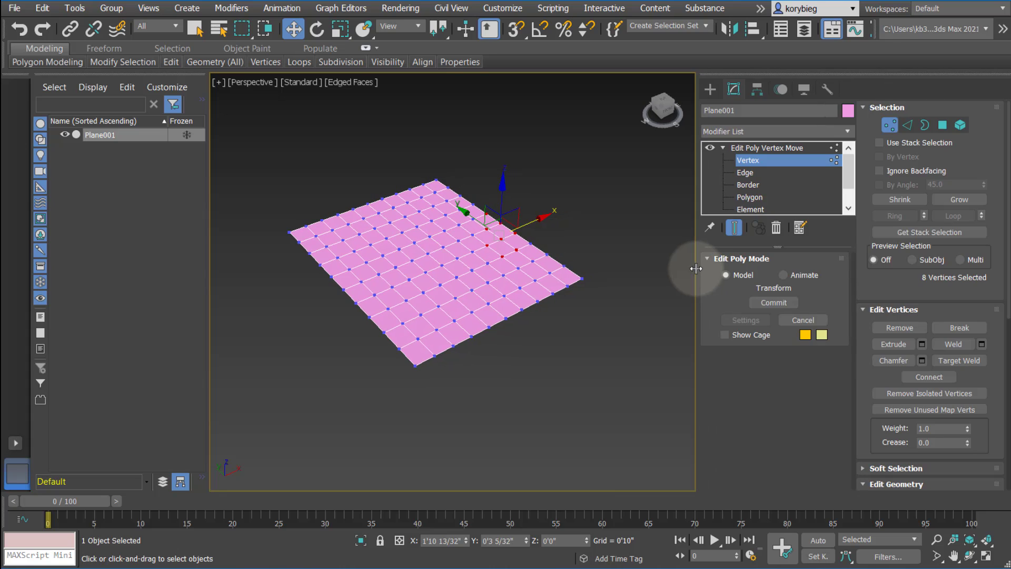
{"action": "scroll", "scroll_direction": "down", "scroll_amount": 3}
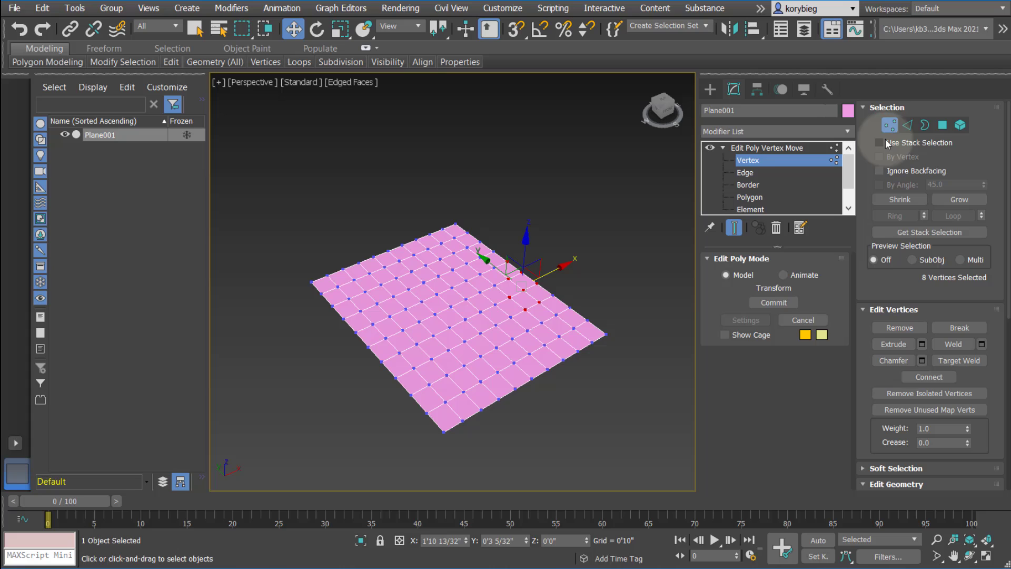
{"action": "left_click", "coordinate": [745, 173]}
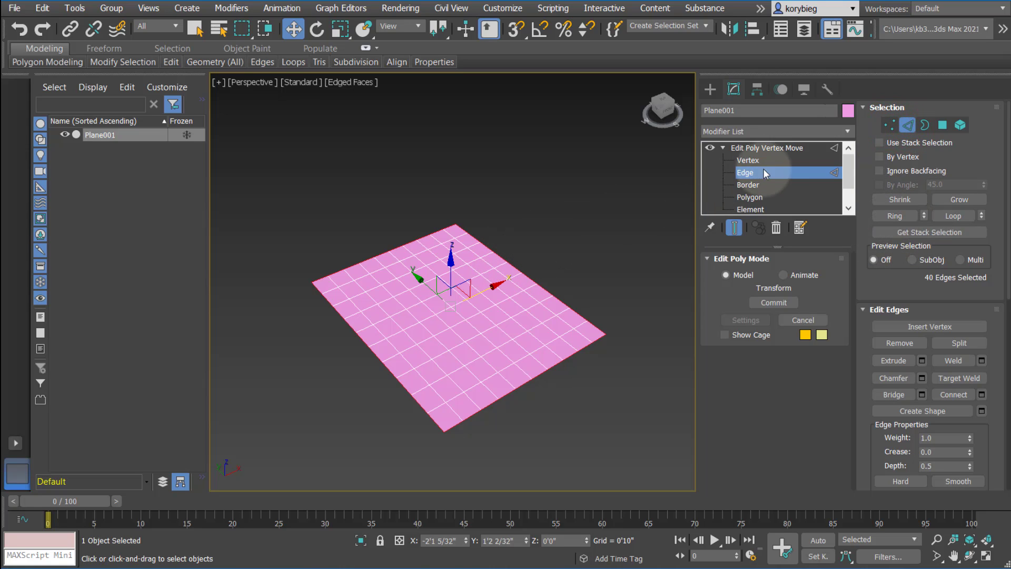
- Shrink and then grow the current vertex selection
{"action": "left_click", "coordinate": [748, 160]}
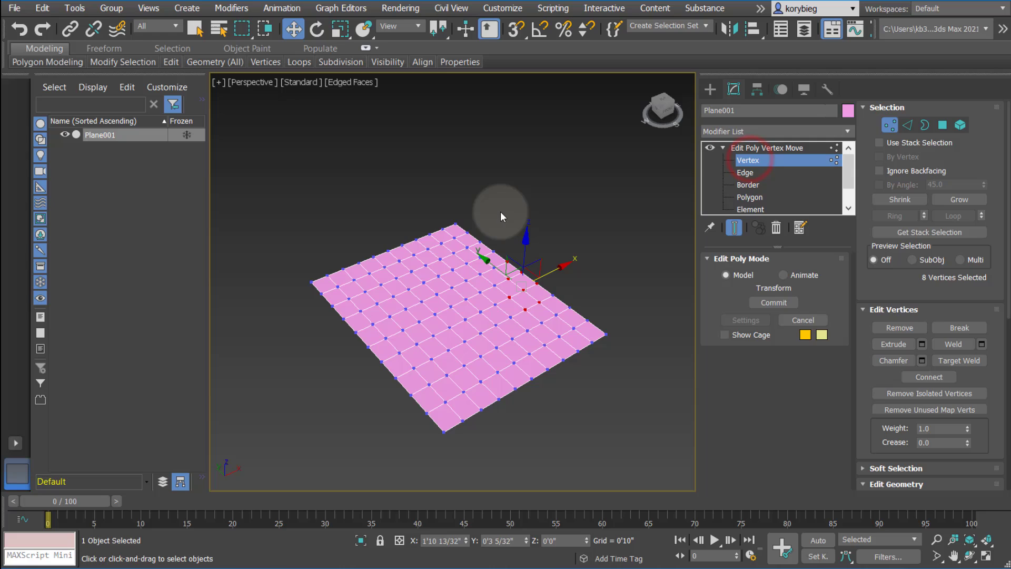
{"action": "left_click", "coordinate": [899, 199]}
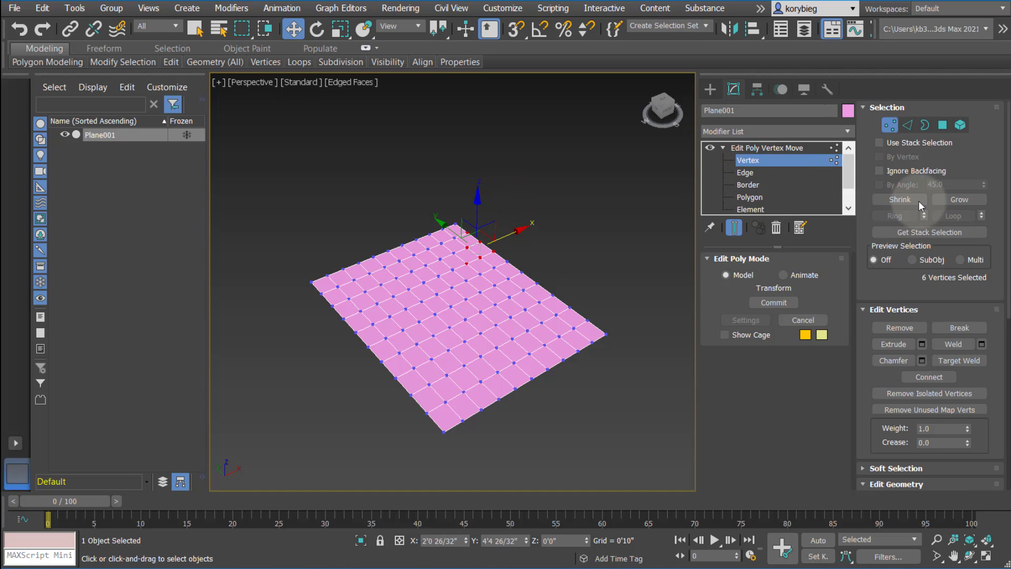
{"action": "left_click", "coordinate": [959, 199]}
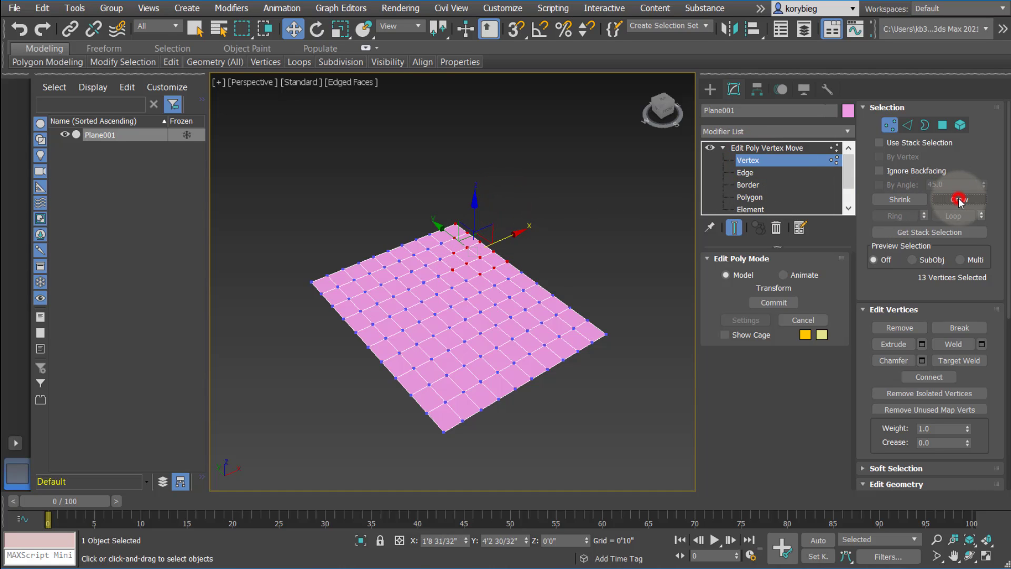
- Select a full edge loop across the plane, then clear the selection
{"action": "left_click", "coordinate": [959, 199]}
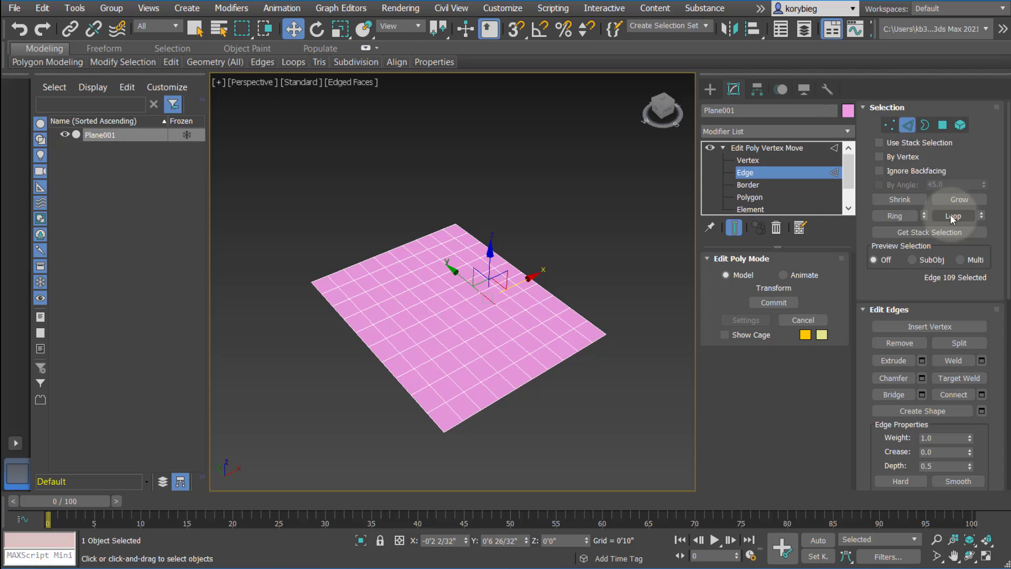
{"action": "left_click", "coordinate": [514, 286]}
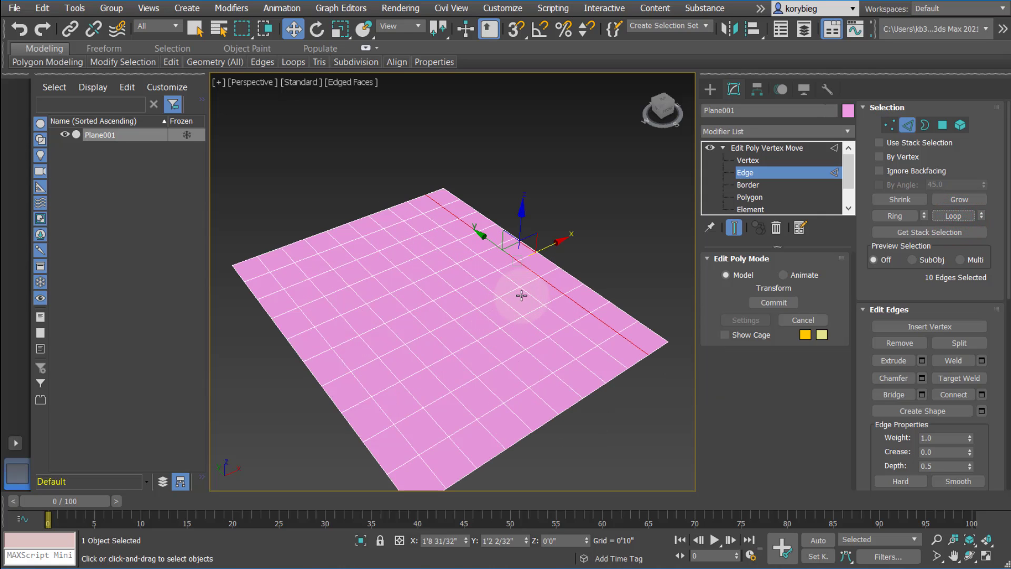
{"action": "left_click", "coordinate": [538, 304]}
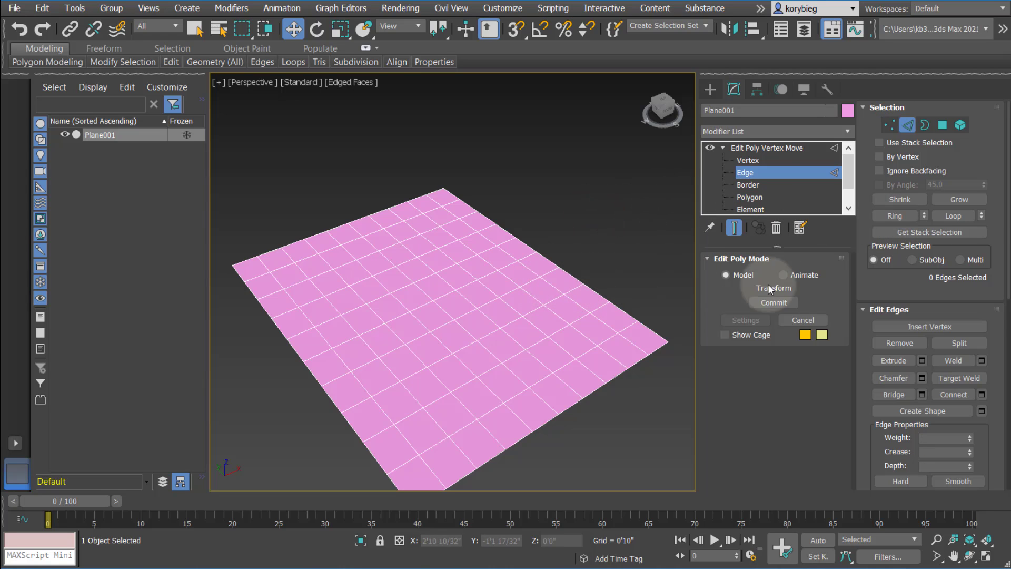
- Return to vertex level with vertices selected and expand the Soft Selection rollout
{"action": "scroll", "scroll_direction": "down", "scroll_amount": 3}
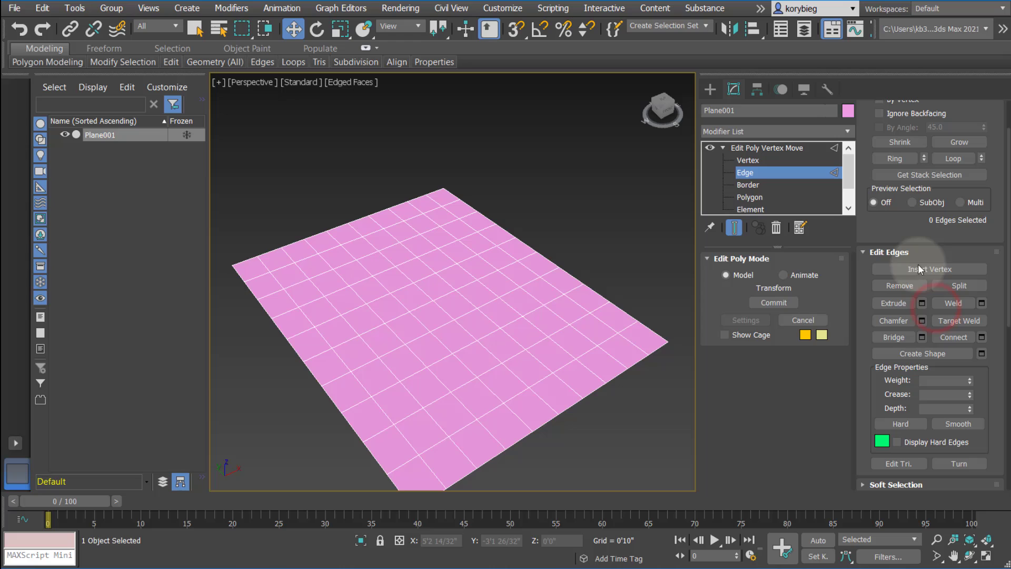
{"action": "scroll", "scroll_direction": "down", "scroll_amount": 3}
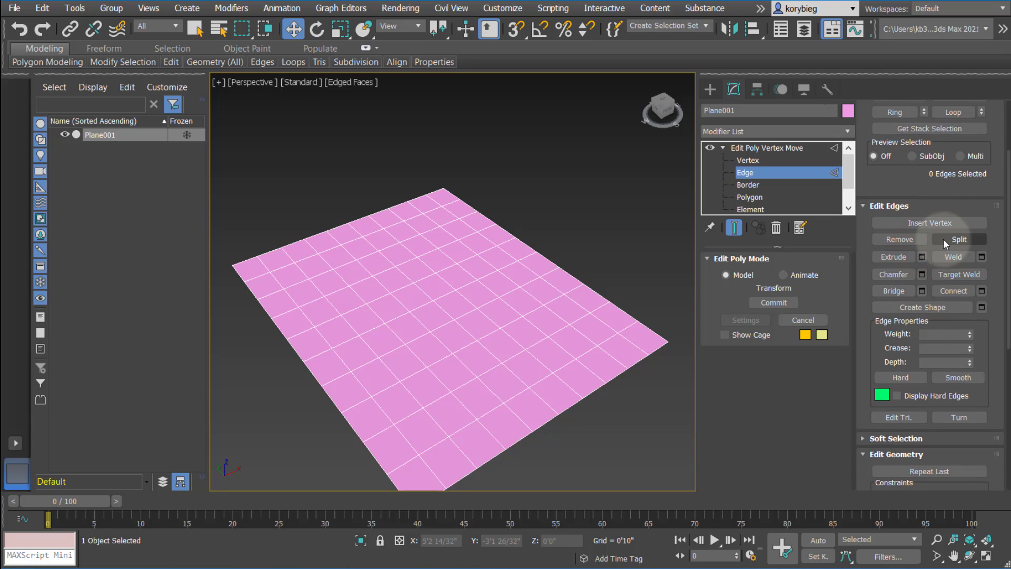
{"action": "left_click", "coordinate": [746, 160]}
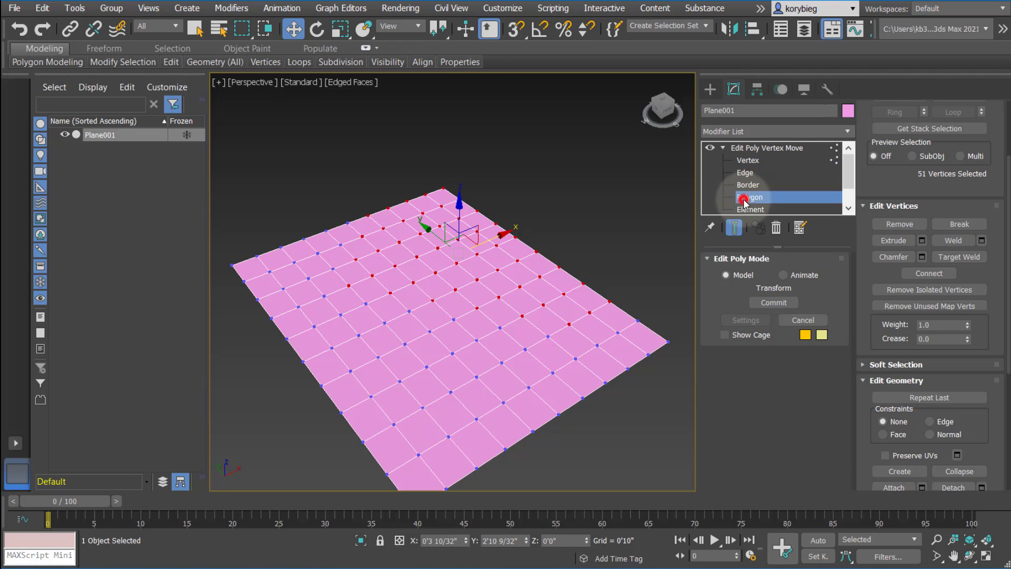
{"action": "left_click", "coordinate": [751, 197]}
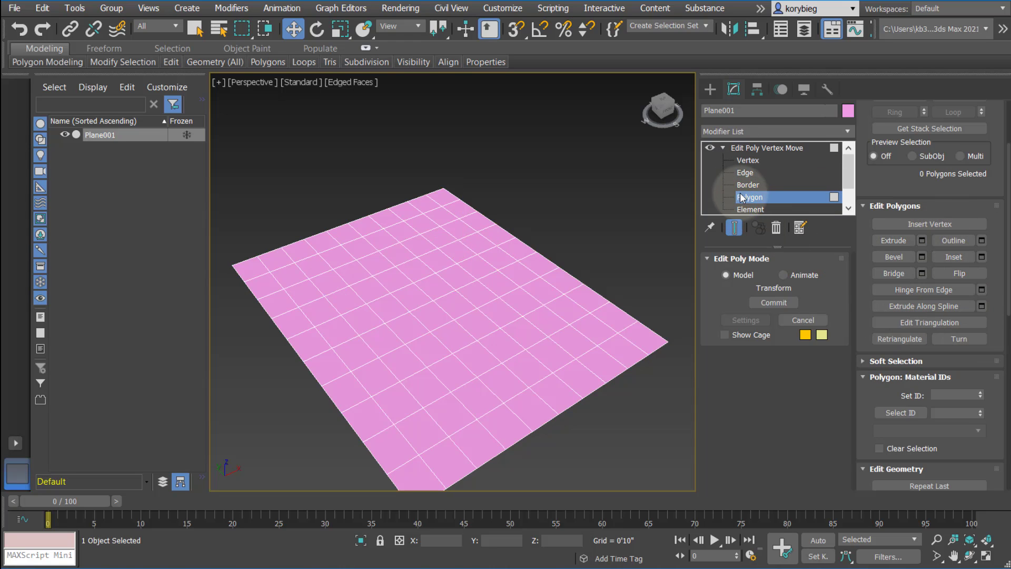
{"action": "left_click", "coordinate": [745, 173]}
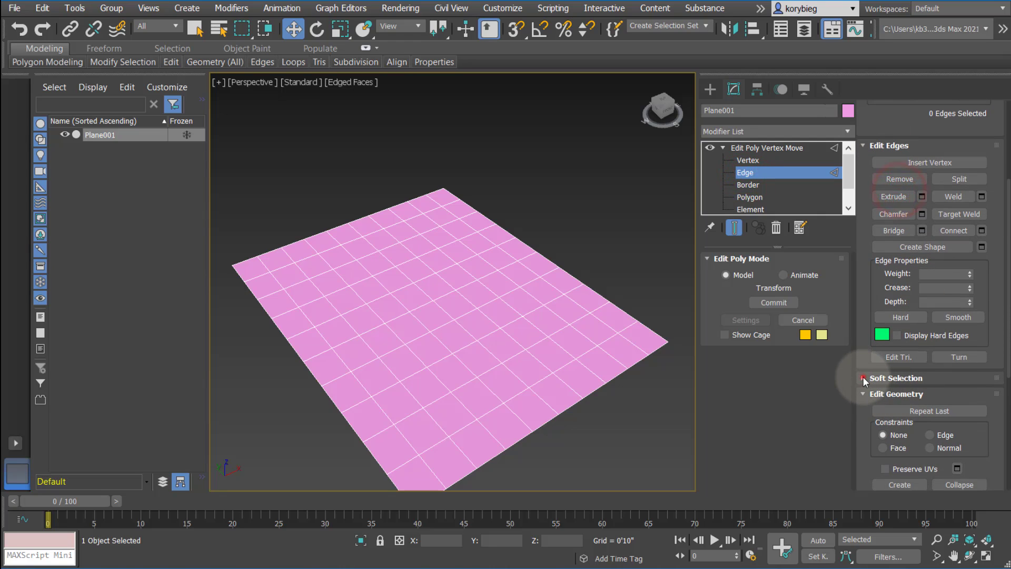
{"action": "left_click", "coordinate": [748, 160]}
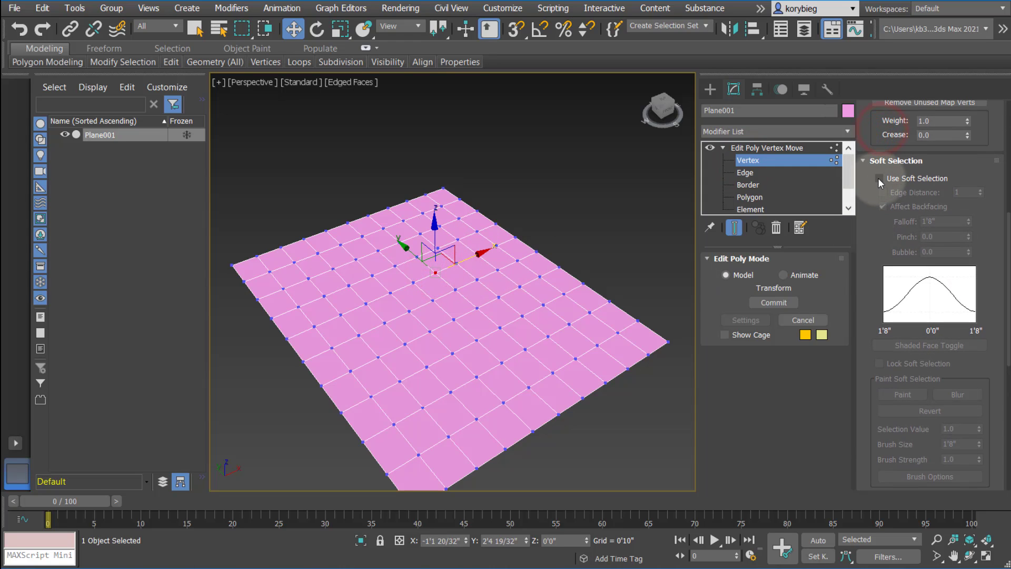
- Enable Use Soft Selection, widen the falloff to 3'1 25/32", and raise the vertices into a bump
{"action": "left_click", "coordinate": [877, 178]}
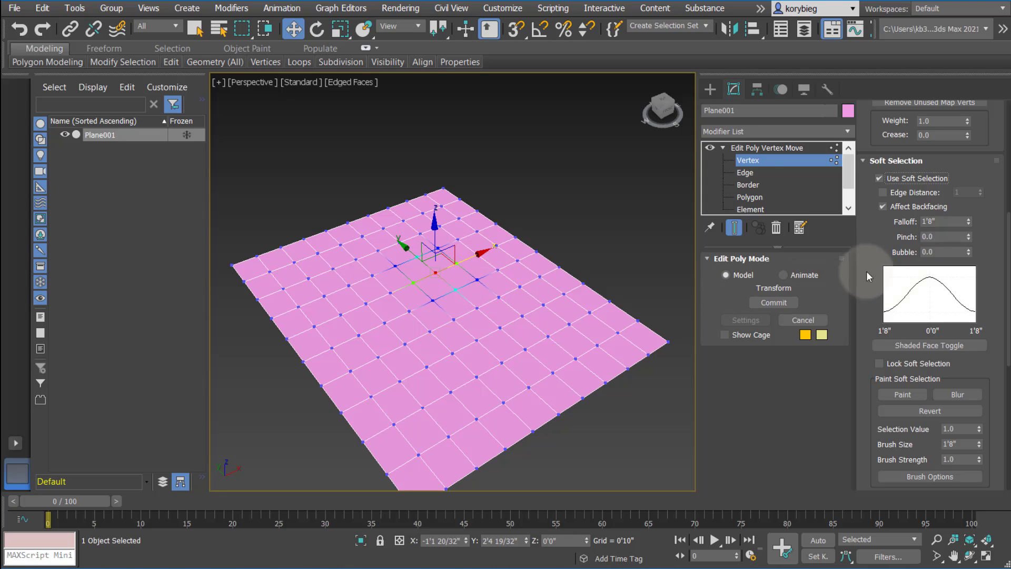
{"action": "mouse_move", "coordinate": [948, 282]}
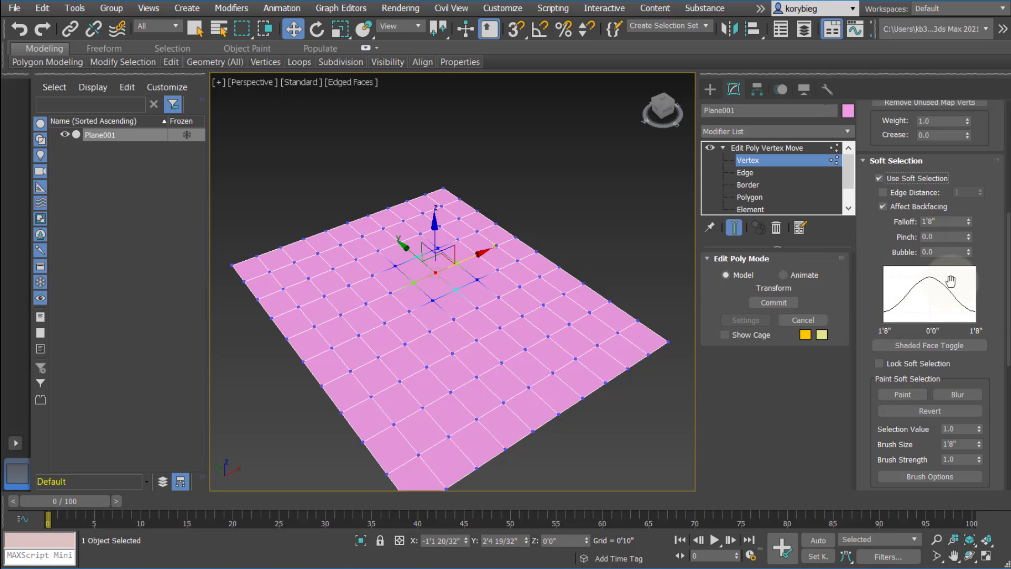
{"action": "mouse_move", "coordinate": [912, 239]}
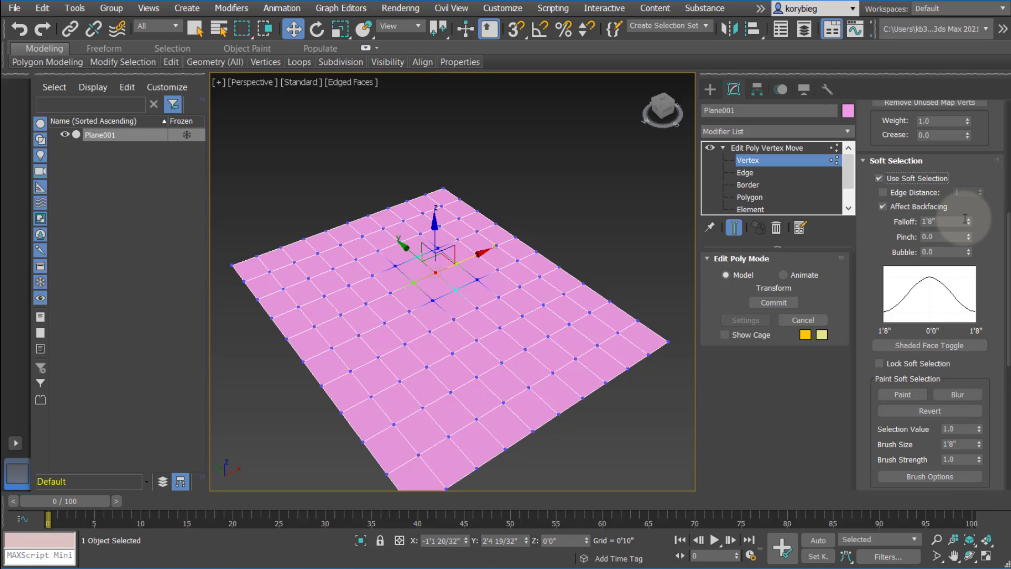
{"action": "left_click_drag", "start_coordinate": [966, 221], "coordinate": [966, 187]}
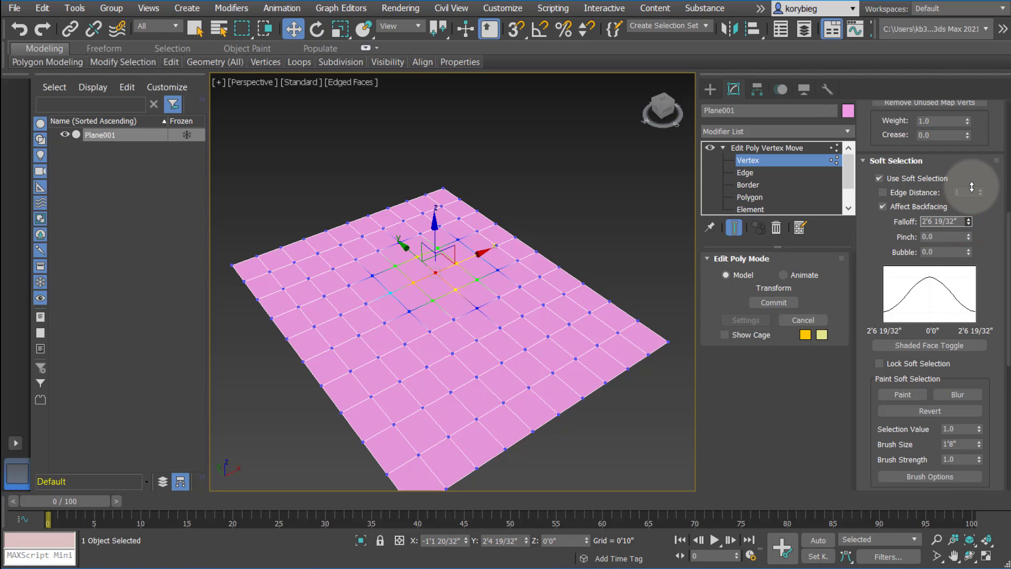
{"action": "left_click", "coordinate": [971, 220]}
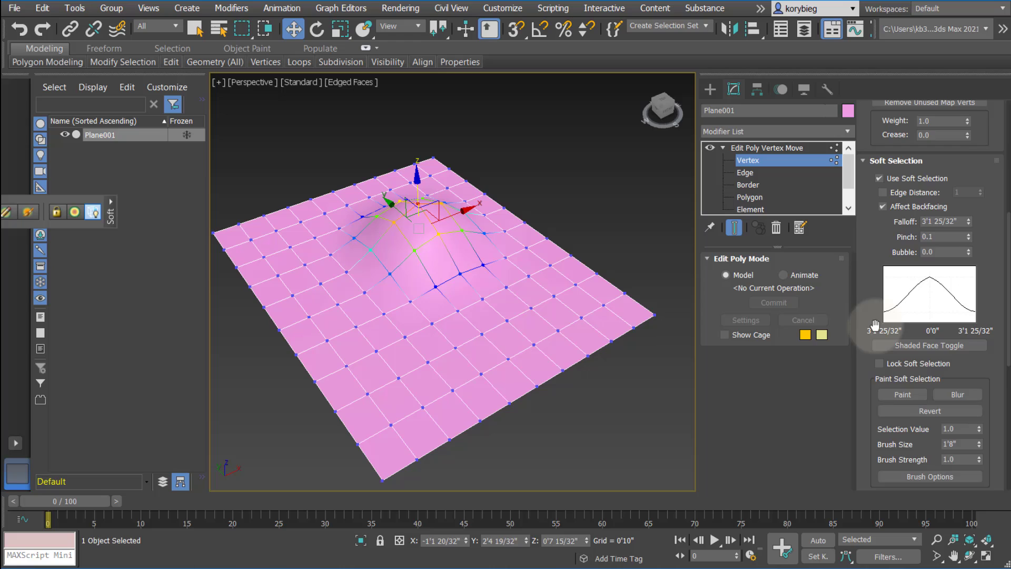
{"action": "scroll", "scroll_direction": "down", "scroll_amount": 3}
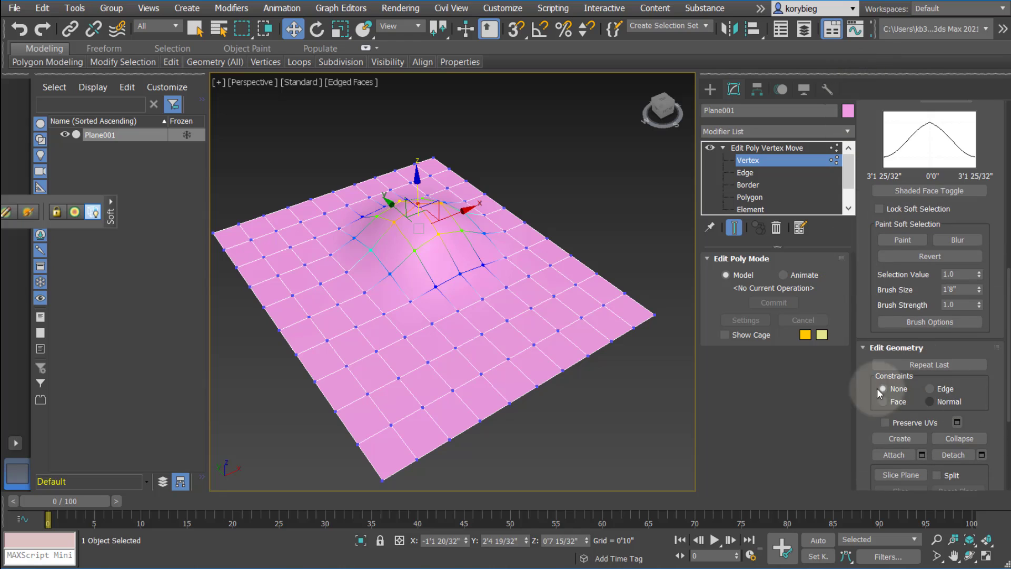
- Delete a polygon at Polygon level to cut a square hole, then start Create
{"action": "scroll", "scroll_direction": "down", "scroll_amount": 3}
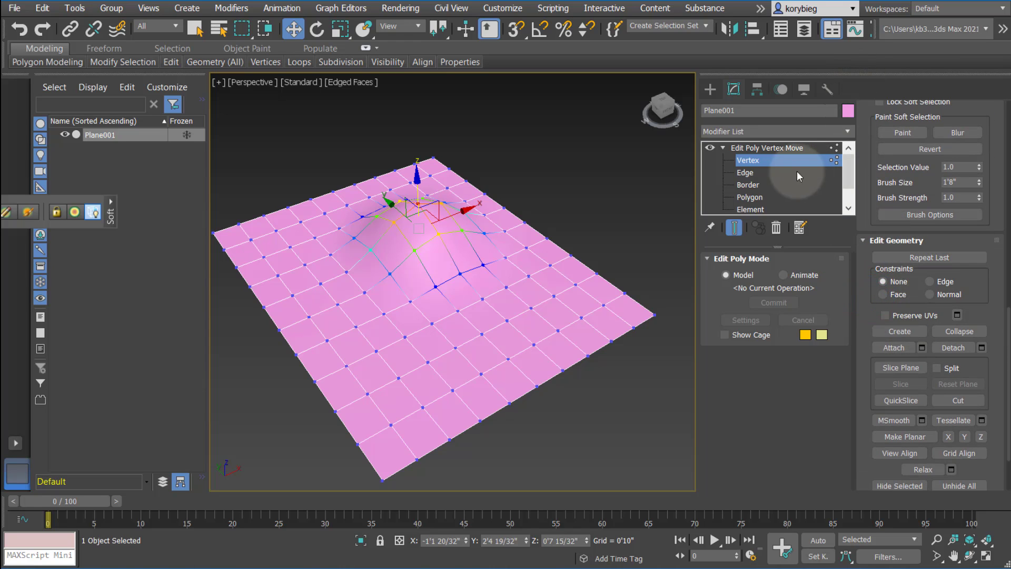
{"action": "left_click", "coordinate": [750, 197]}
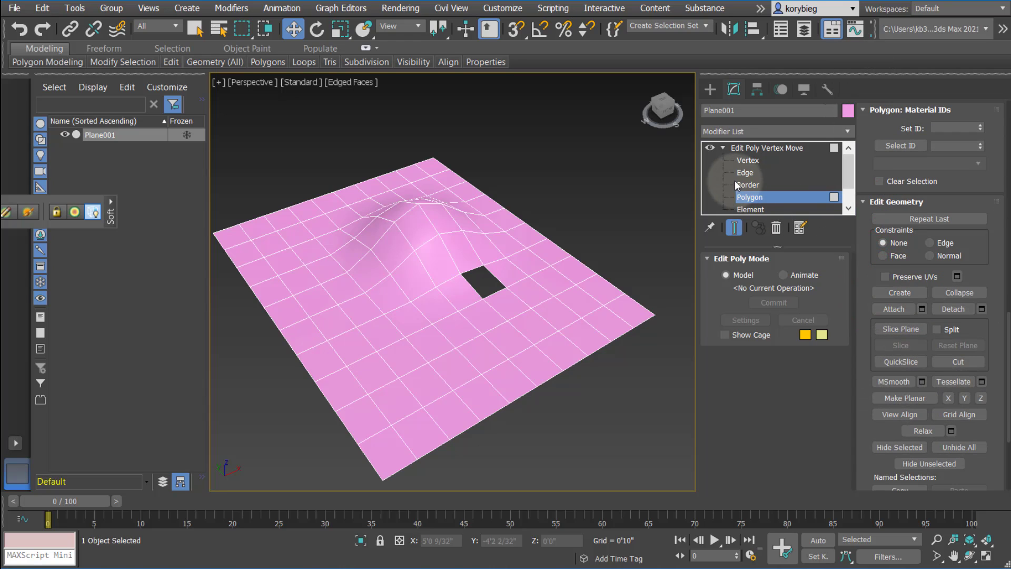
{"action": "left_click", "coordinate": [750, 197]}
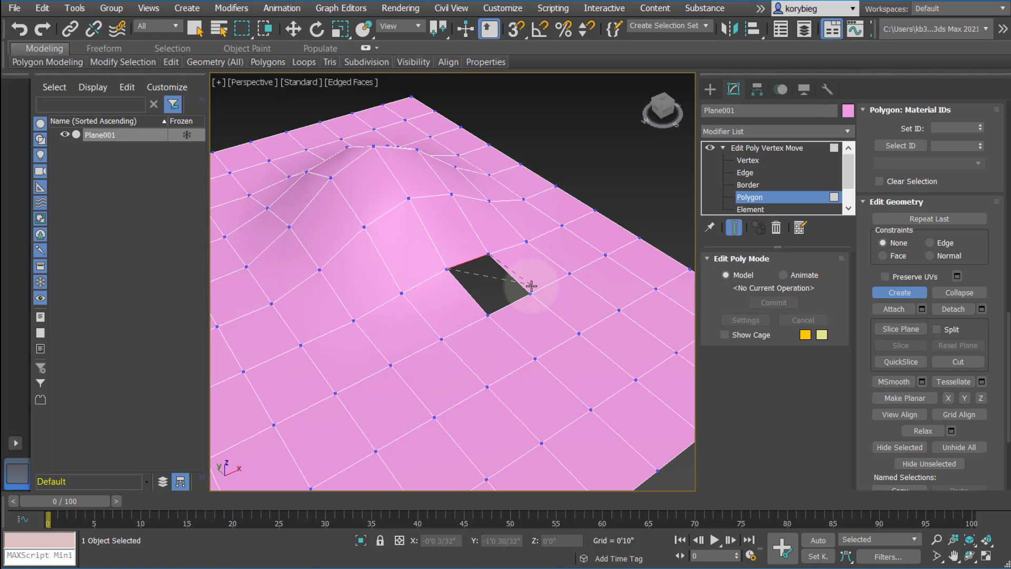
- Build a new polygon from the hole's corner vertices and turn Create off
{"action": "left_click_drag", "start_coordinate": [529, 287], "coordinate": [483, 310]}
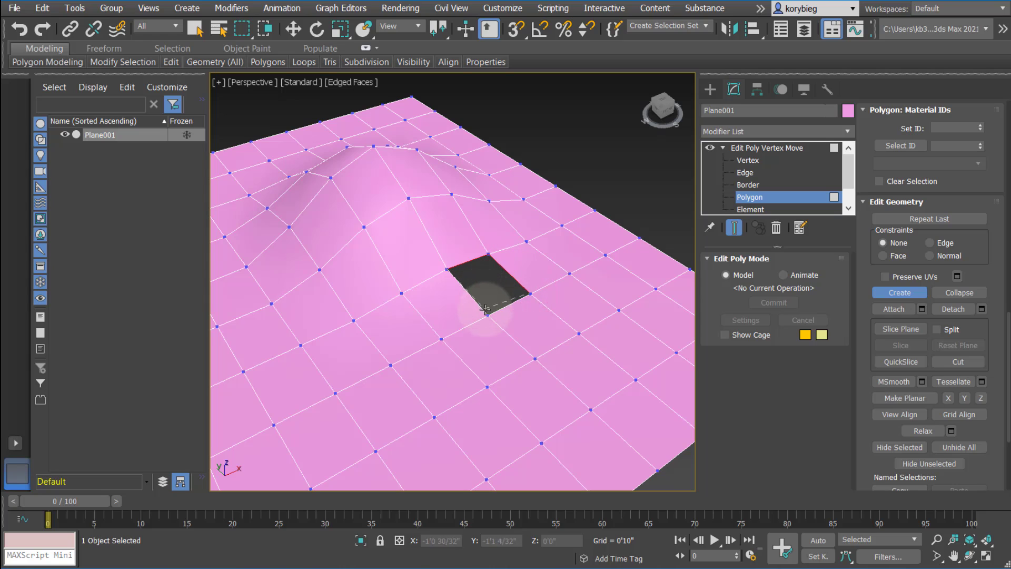
{"action": "left_click_drag", "start_coordinate": [484, 310], "coordinate": [445, 269]}
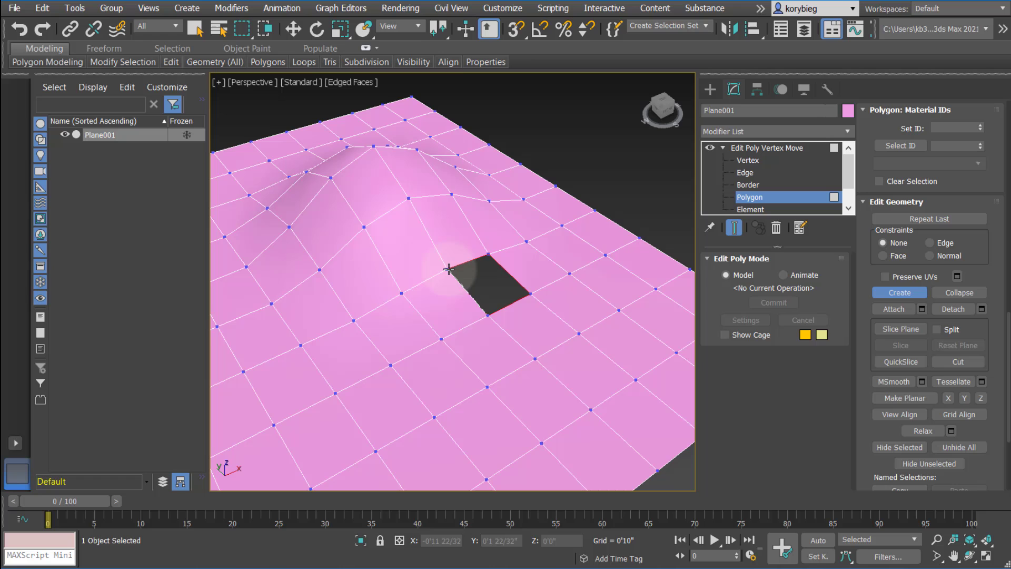
{"action": "left_click", "coordinate": [495, 288]}
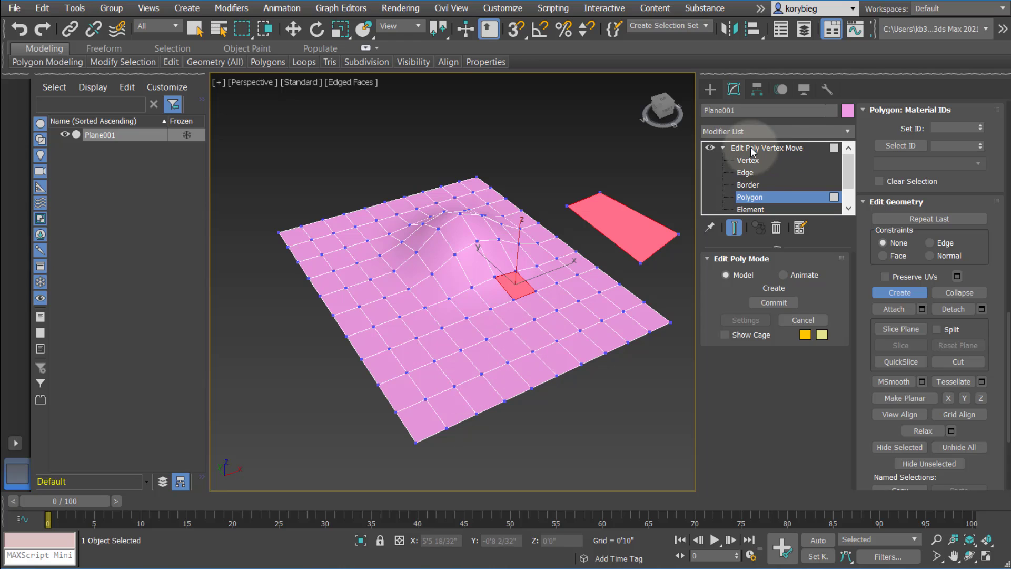
{"action": "left_click", "coordinate": [900, 293]}
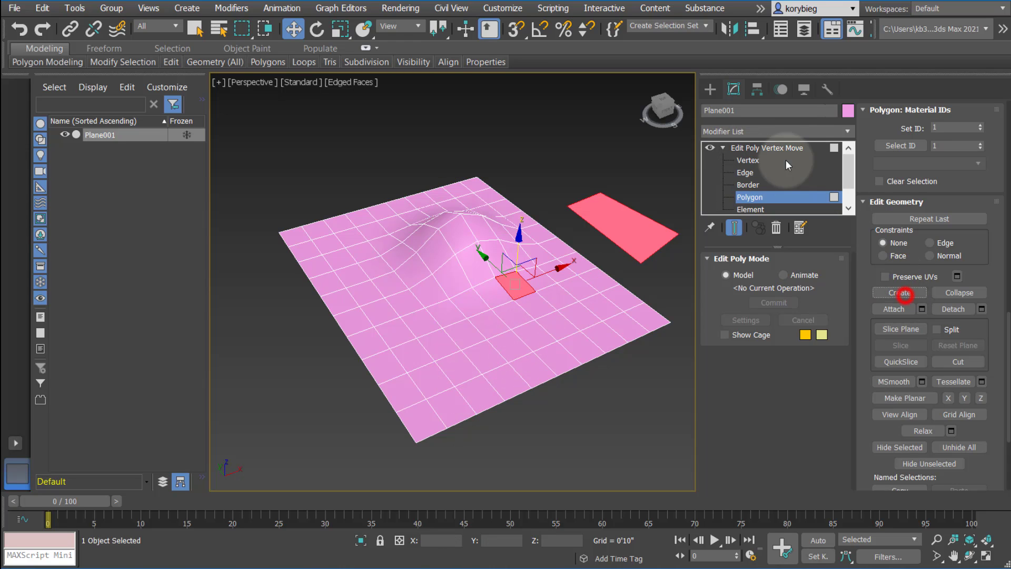
{"action": "left_click", "coordinate": [847, 132]}
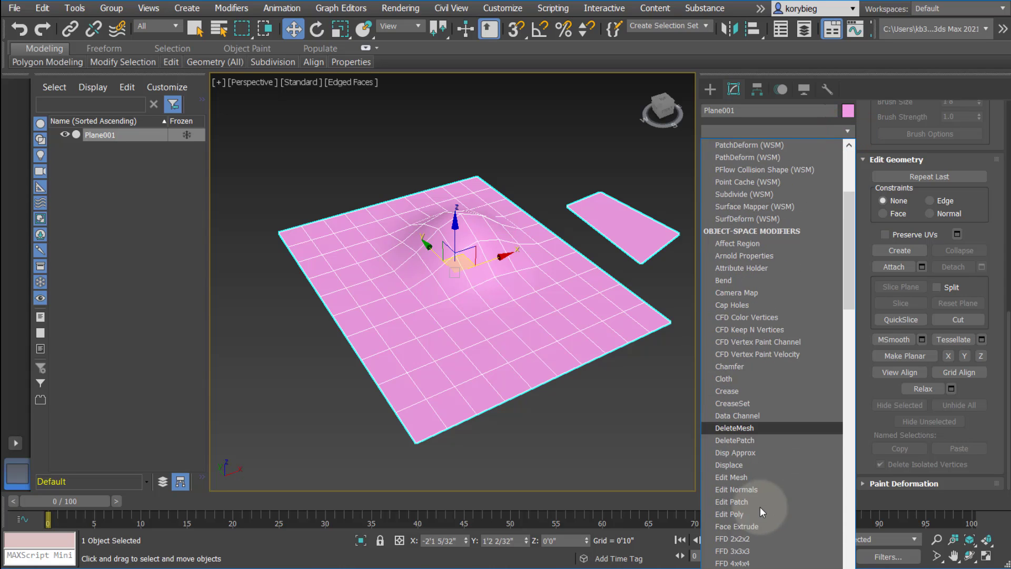
- Add a new Edit Poly above the stack and enter its Polygon sub-object level
{"action": "left_click", "coordinate": [729, 515]}
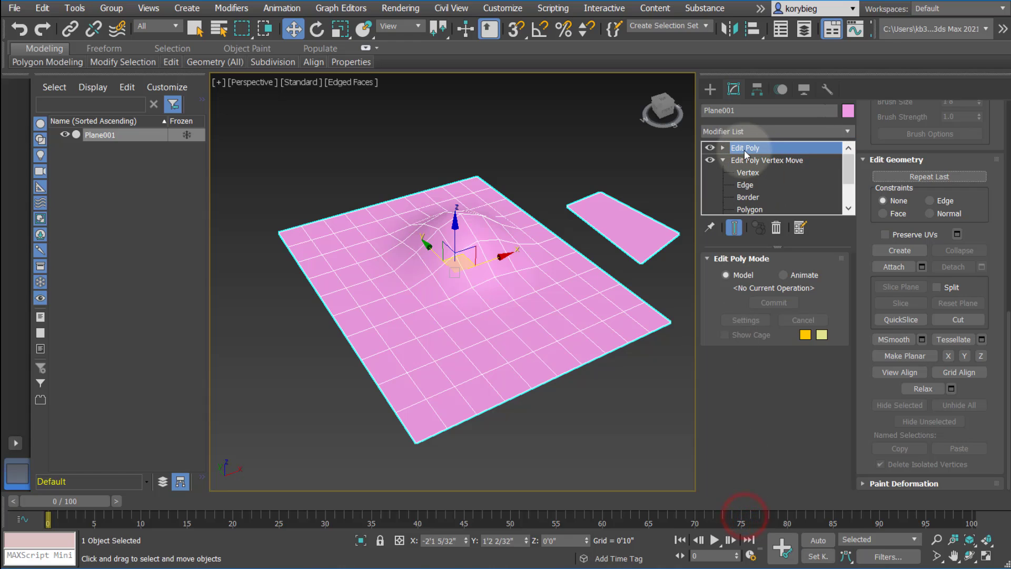
{"action": "left_click", "coordinate": [747, 160]}
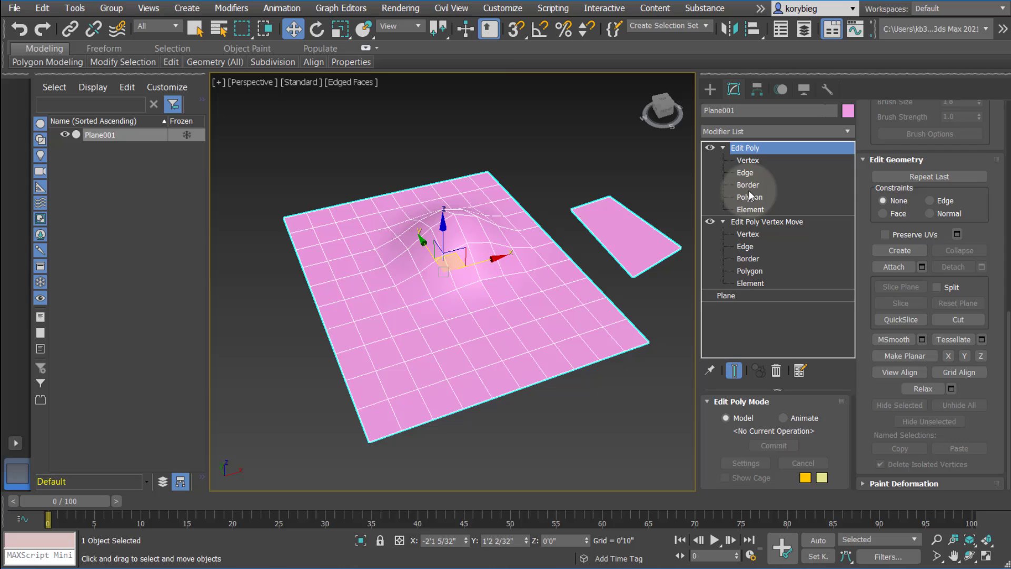
{"action": "left_click", "coordinate": [750, 197]}
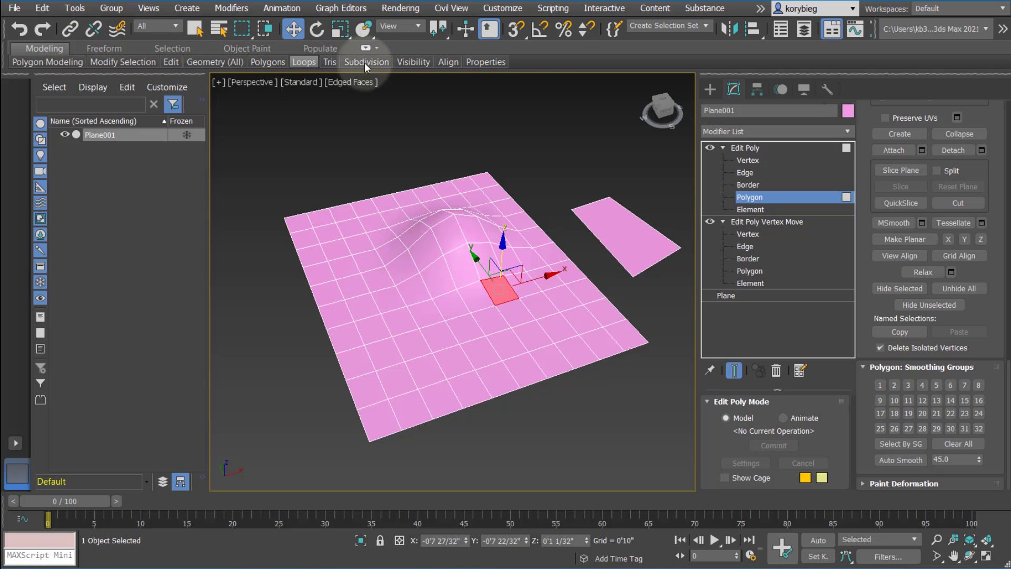
{"action": "mouse_move", "coordinate": [390, 63]}
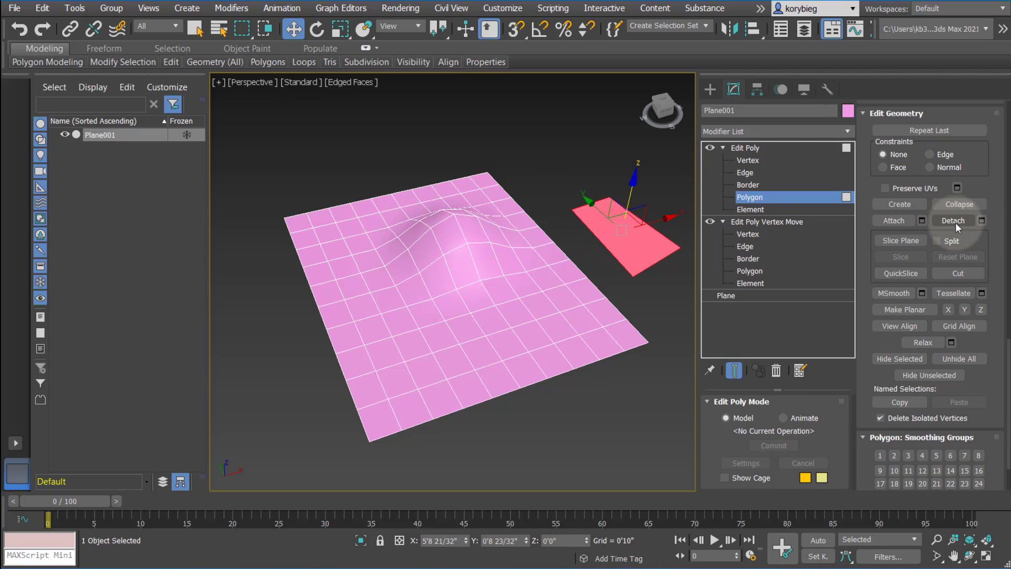
- Detach the small rectangle as a separate object, then reselect Plane001
{"action": "left_click", "coordinate": [954, 221]}
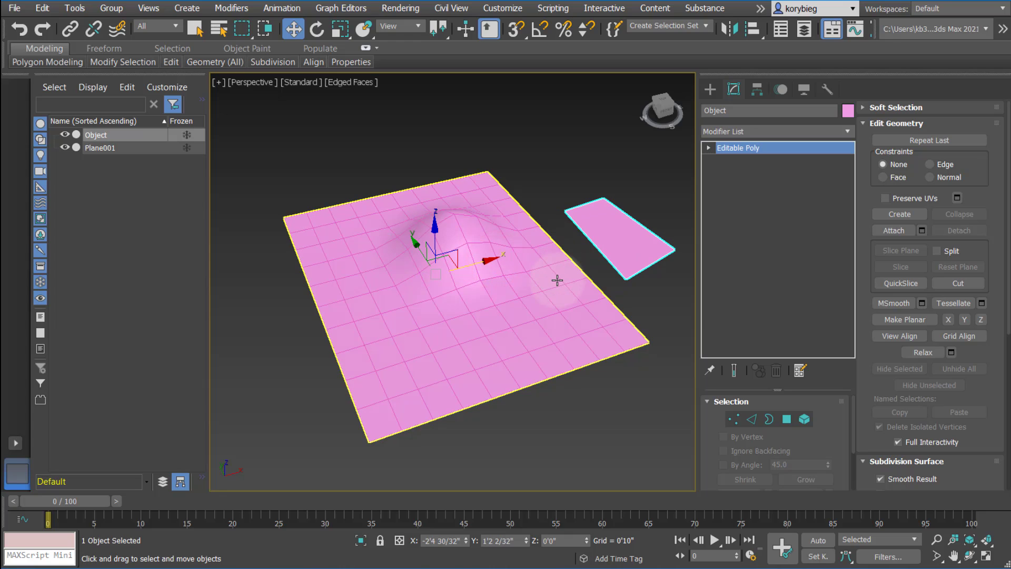
{"action": "left_click", "coordinate": [100, 148]}
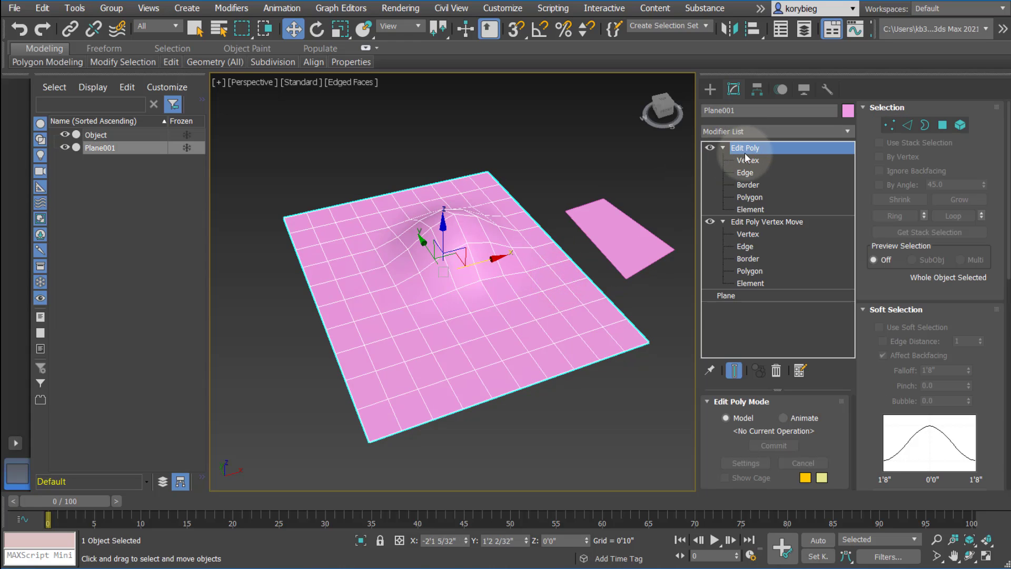
- Select polygon 55 on the bump in the top Edit Poly and show the Modifier List
{"action": "left_click", "coordinate": [750, 197]}
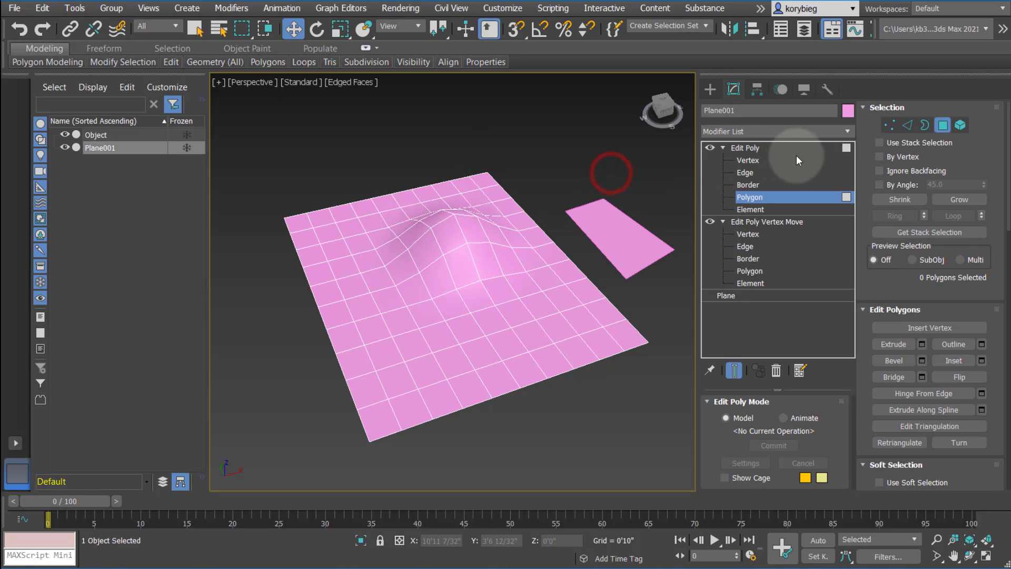
{"action": "left_click", "coordinate": [750, 197]}
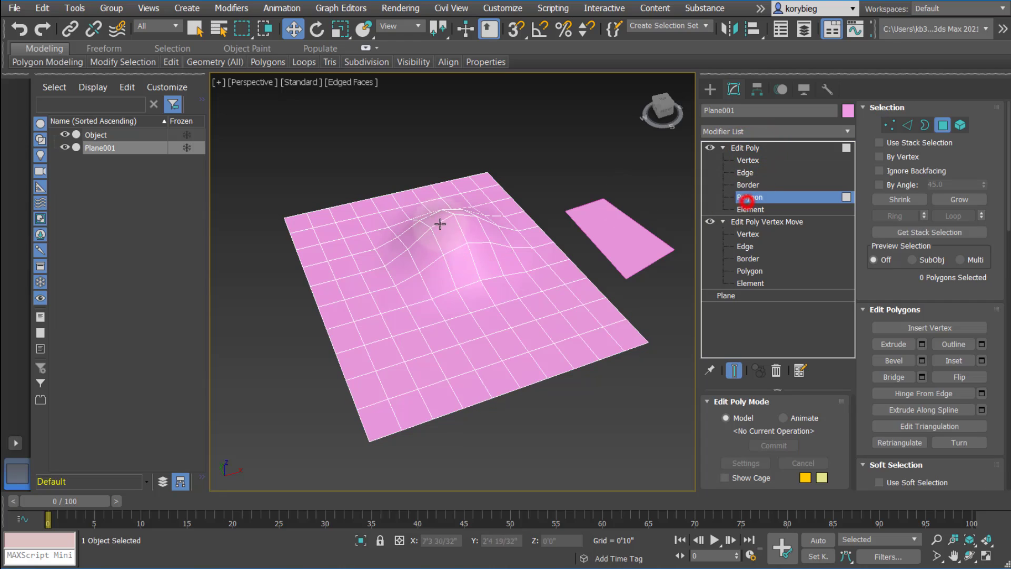
{"action": "left_click", "coordinate": [455, 231]}
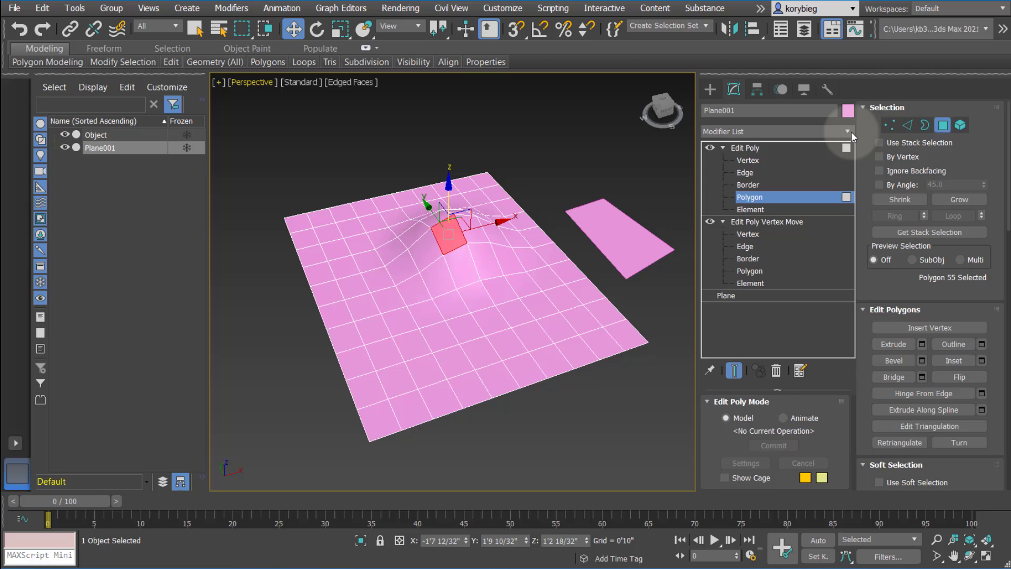
{"action": "left_click", "coordinate": [847, 130]}
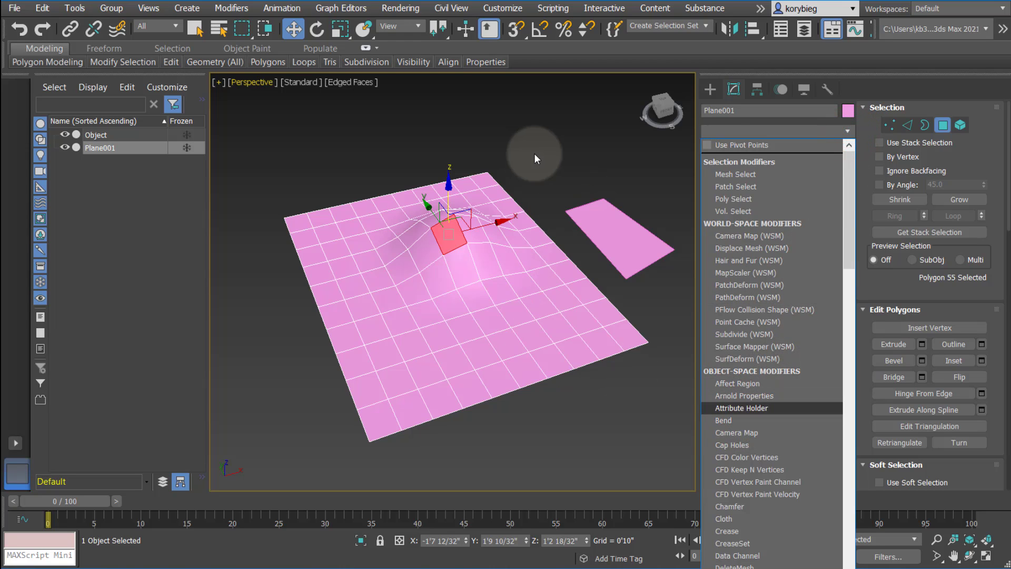